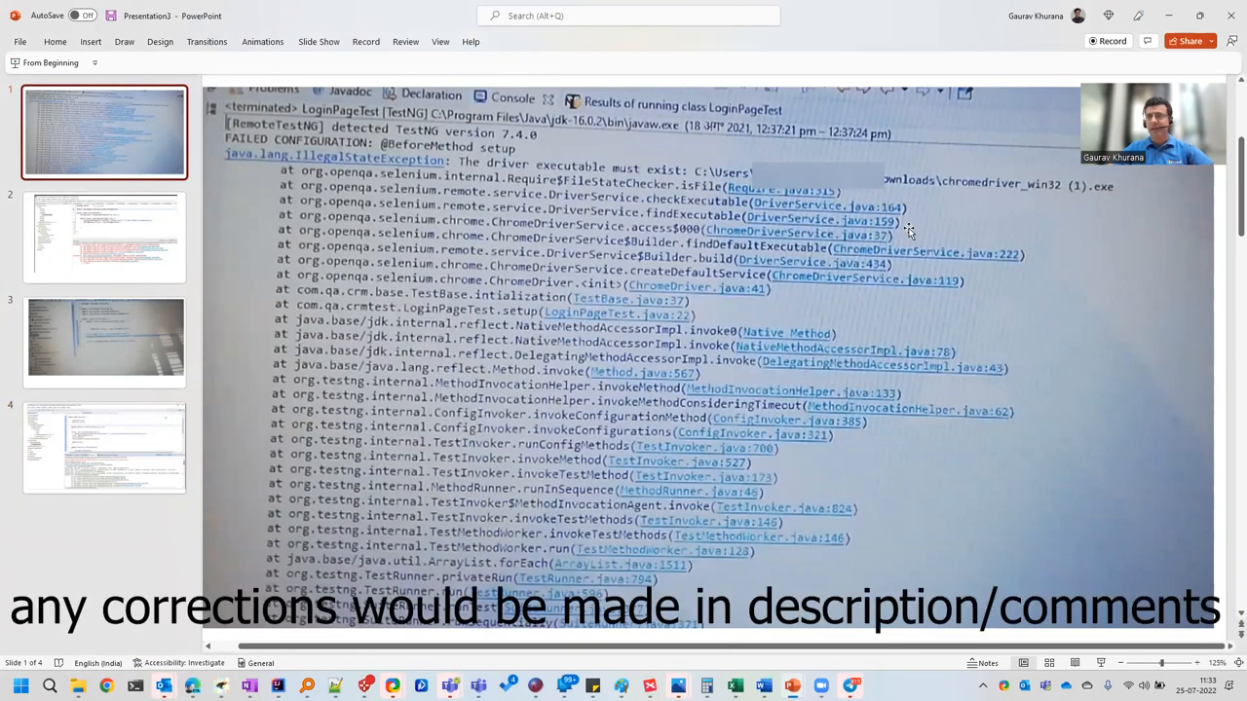
pyautogui.moveTo(937, 201)
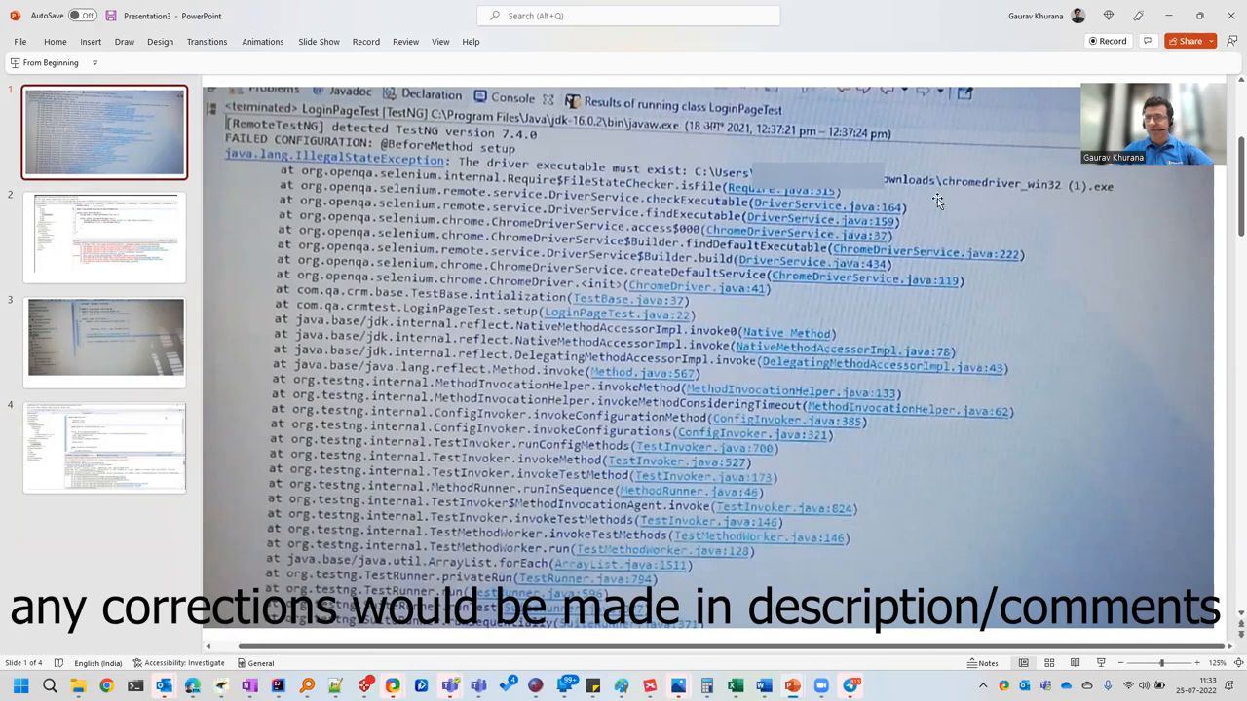
# Show slides 2, 3 and 4 with the driver error screenshots and Eclipse stack trace
pyautogui.click(105, 237)
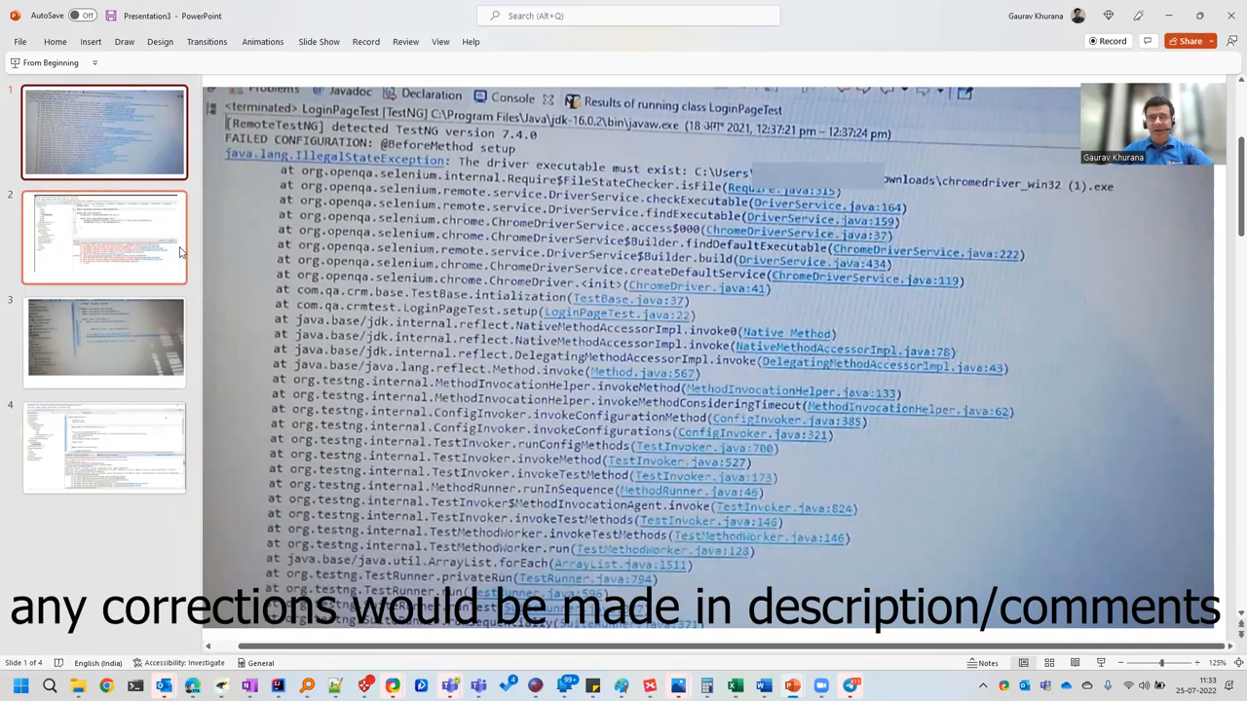
pyautogui.click(105, 238)
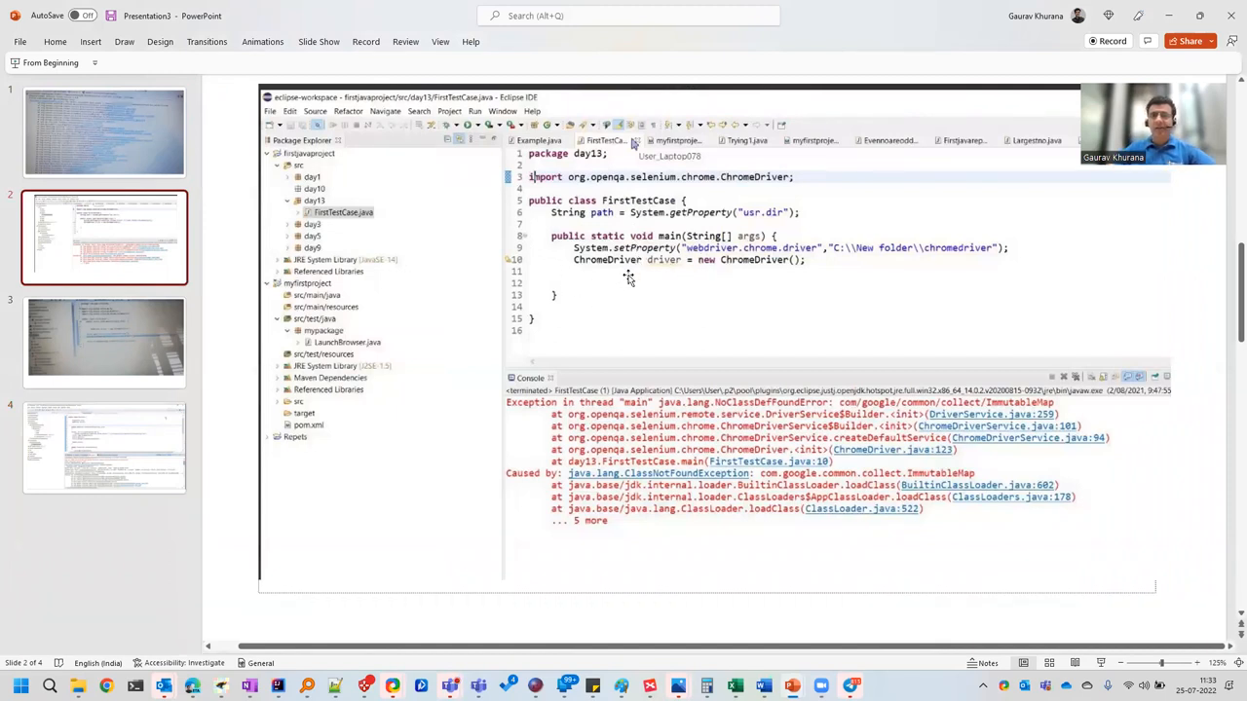
pyautogui.moveTo(877, 269)
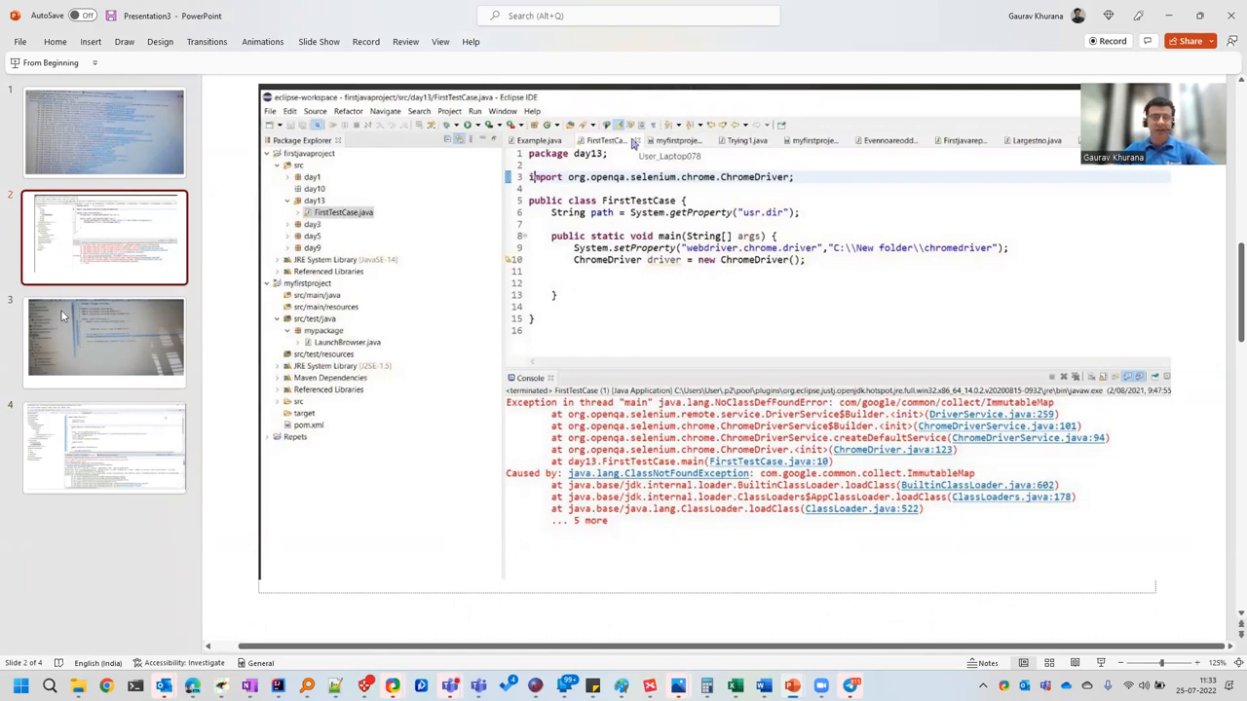
pyautogui.click(105, 341)
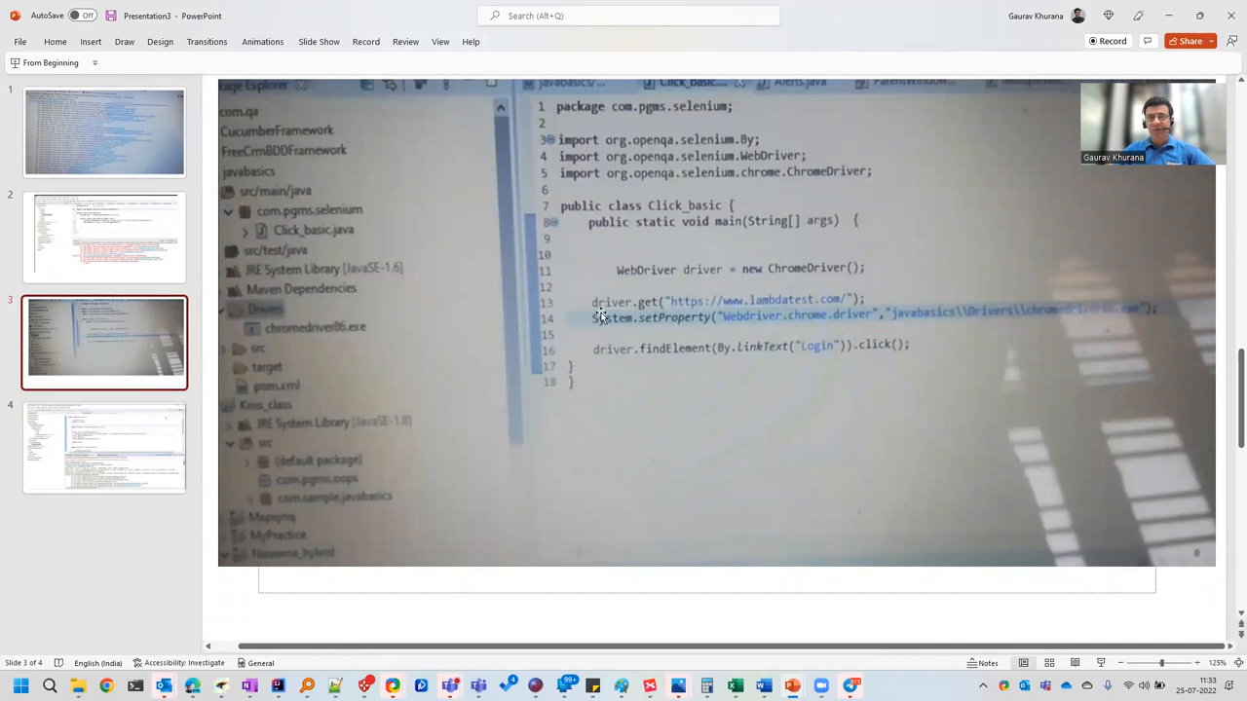
pyautogui.click(103, 446)
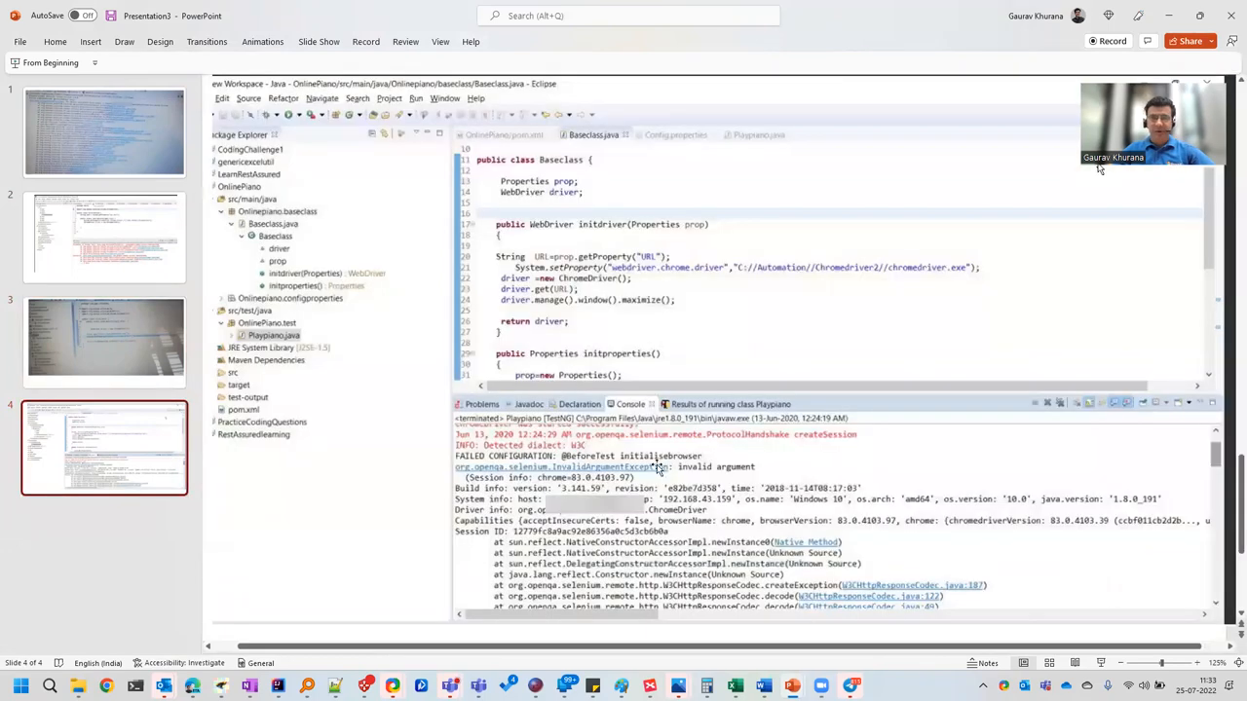
pyautogui.moveTo(473, 311)
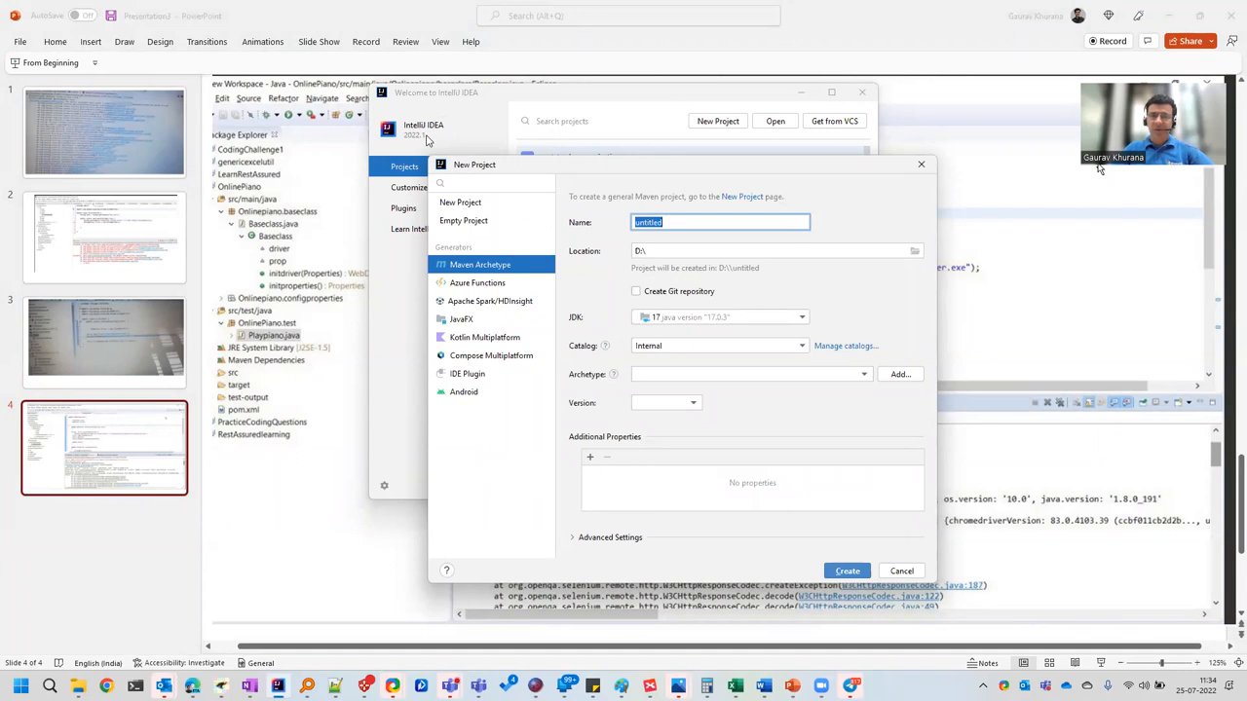
pyautogui.moveTo(711, 237)
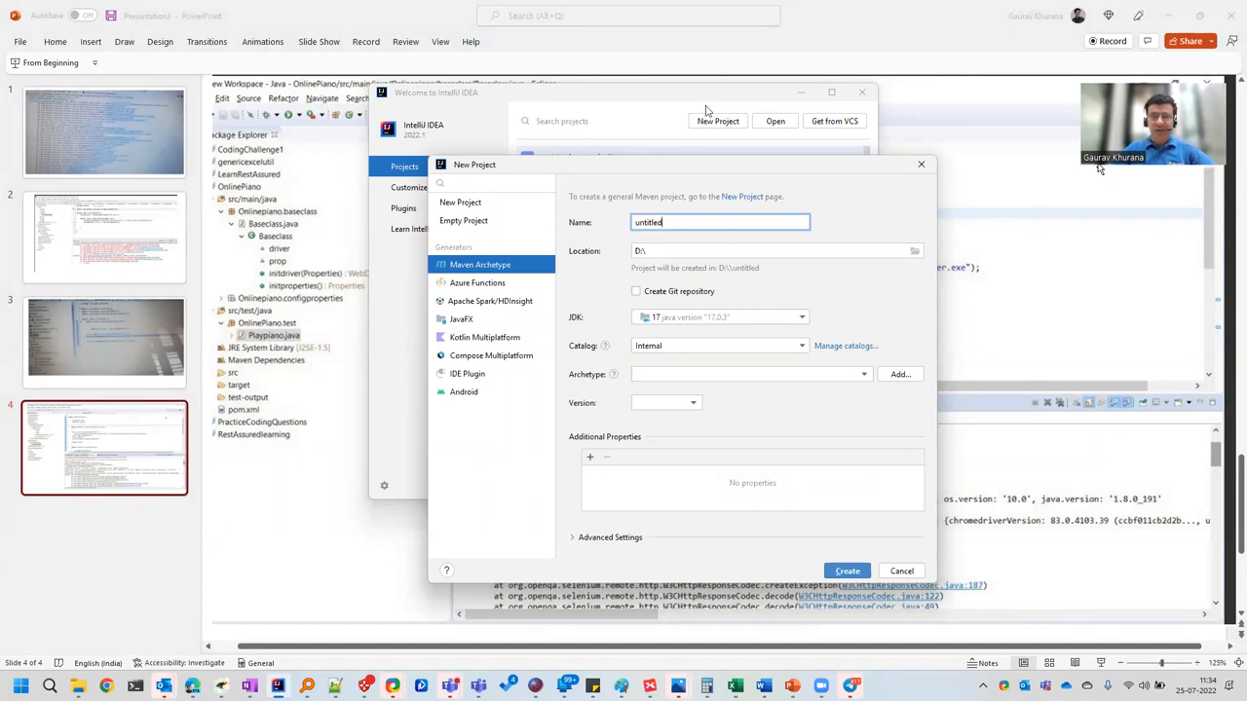
# Name the new Maven project firstSeleniumProgram
pyautogui.doubleClick(651, 222)
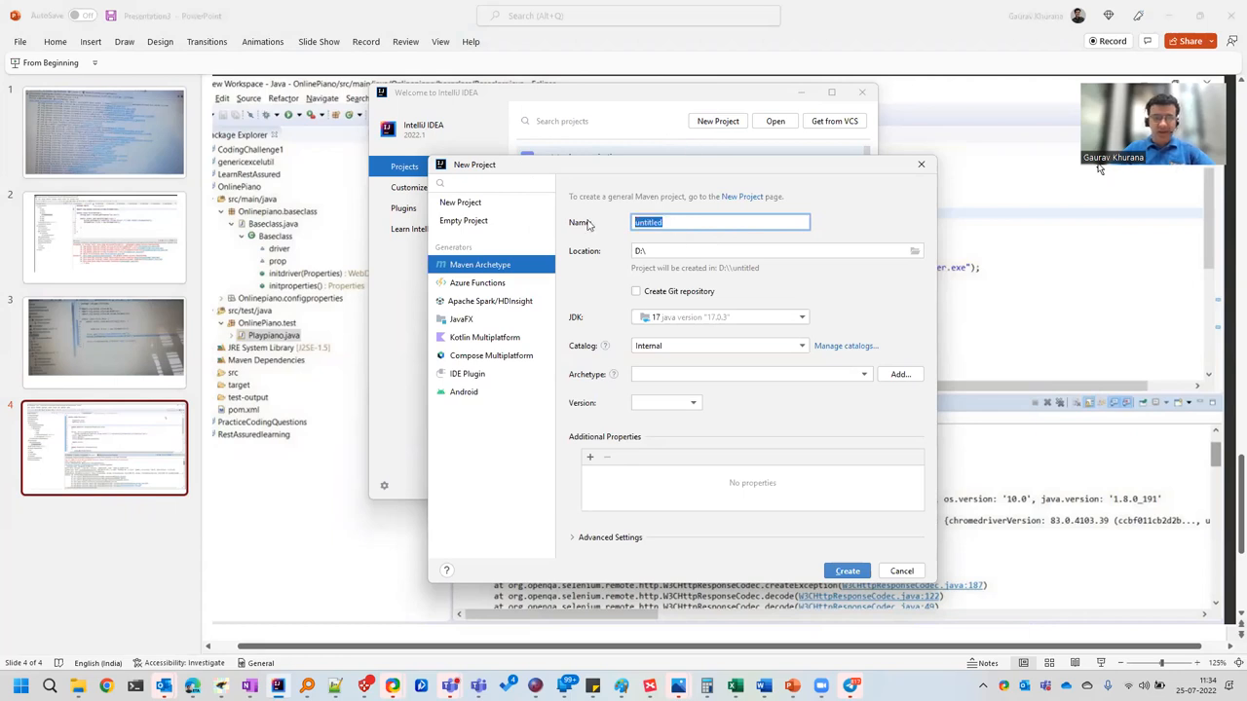
pyautogui.write('firstSel')
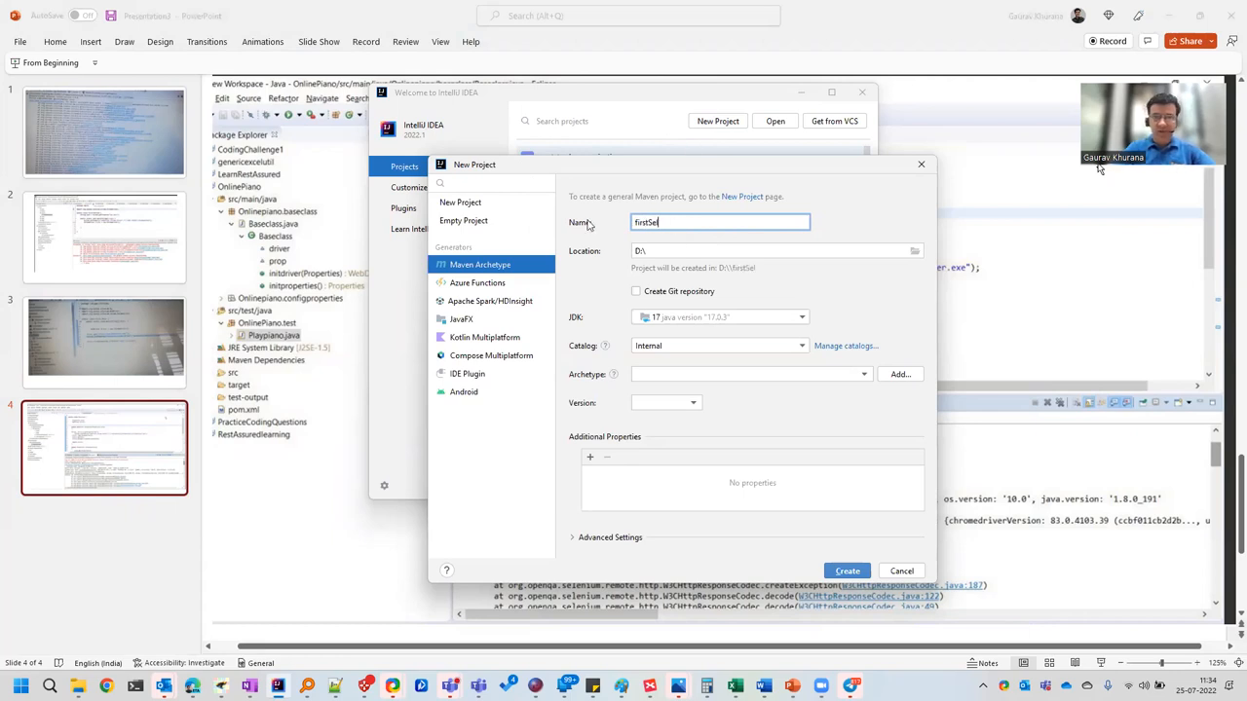
pyautogui.write('eniumProhram')
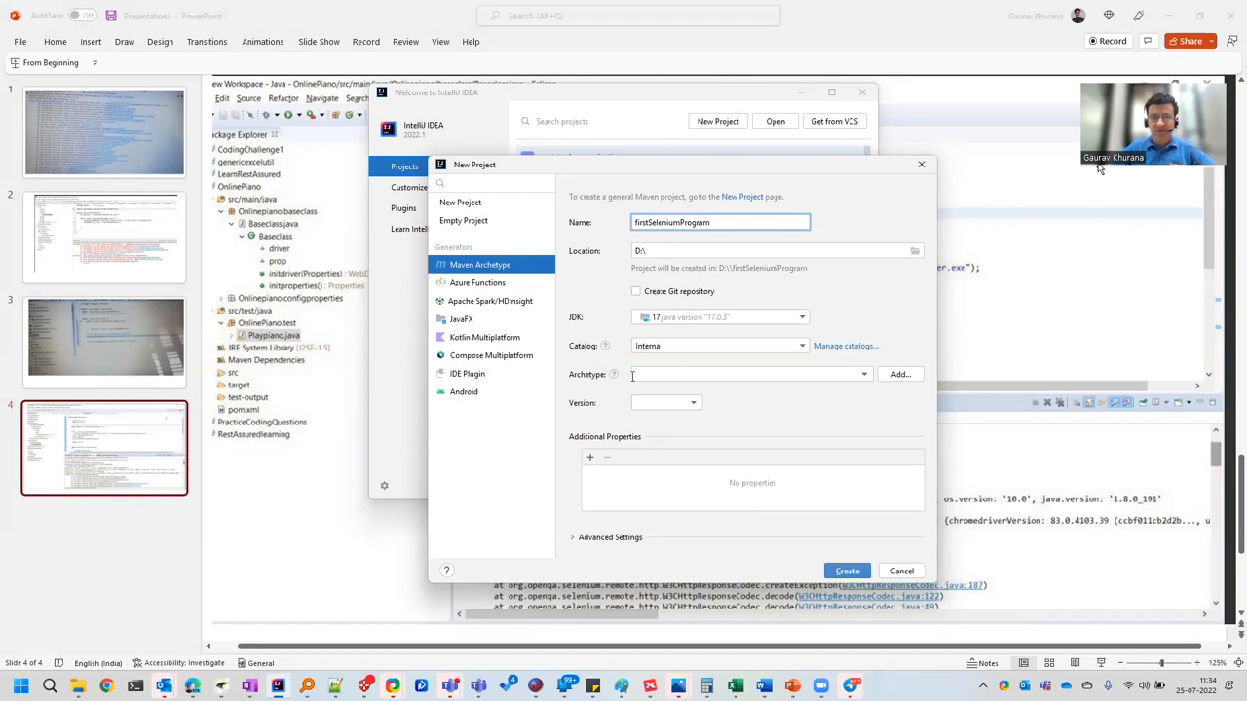
# Filter archetypes by 'quick', choose maven-archetype-quickstart and create the project
pyautogui.write('quic')
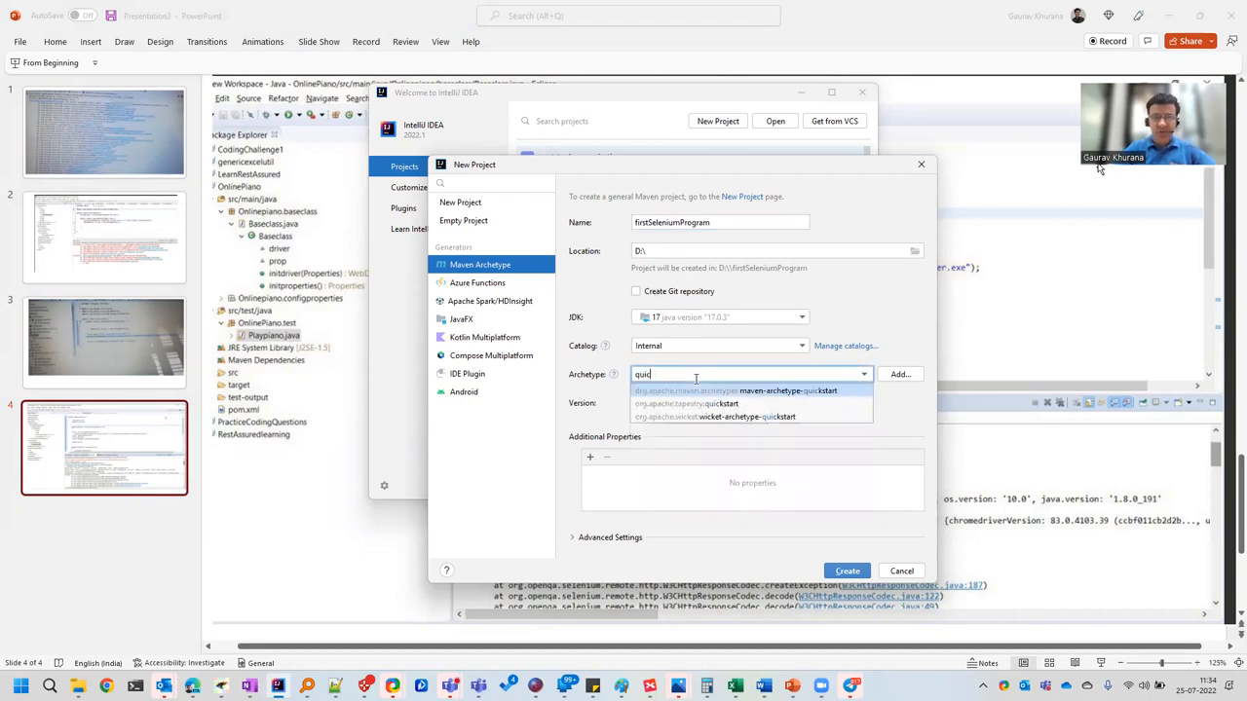
pyautogui.write('k')
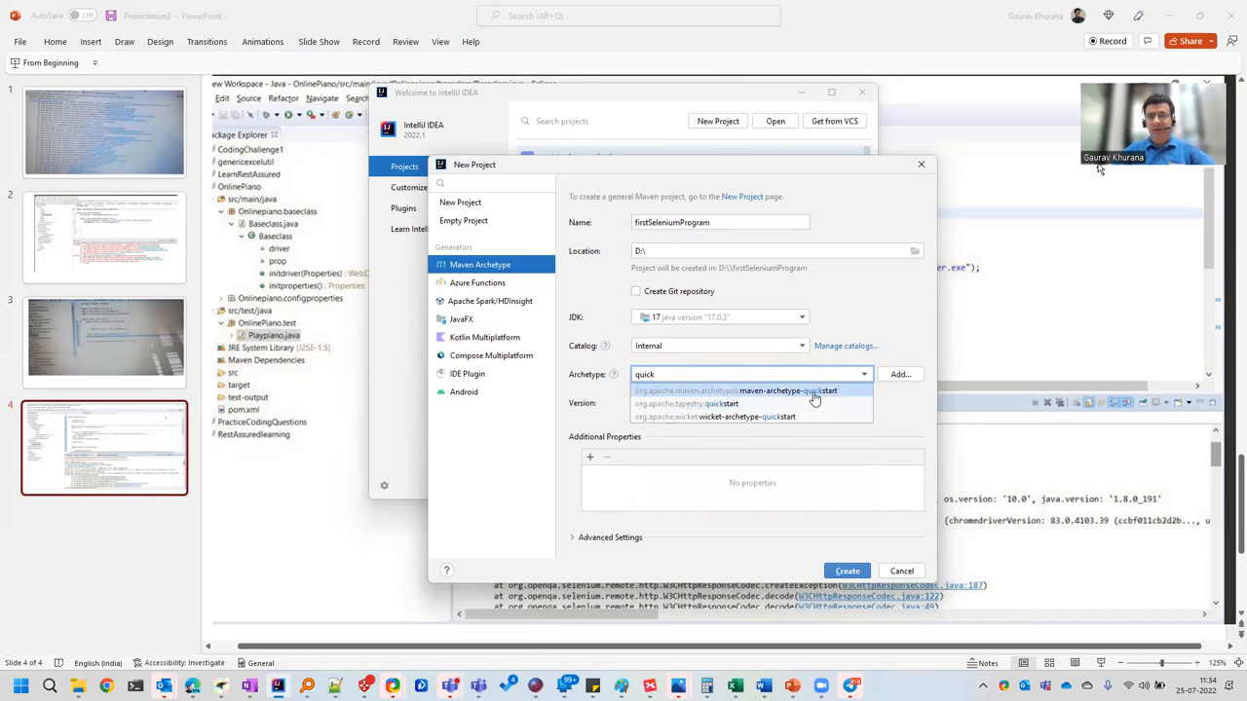
pyautogui.click(748, 390)
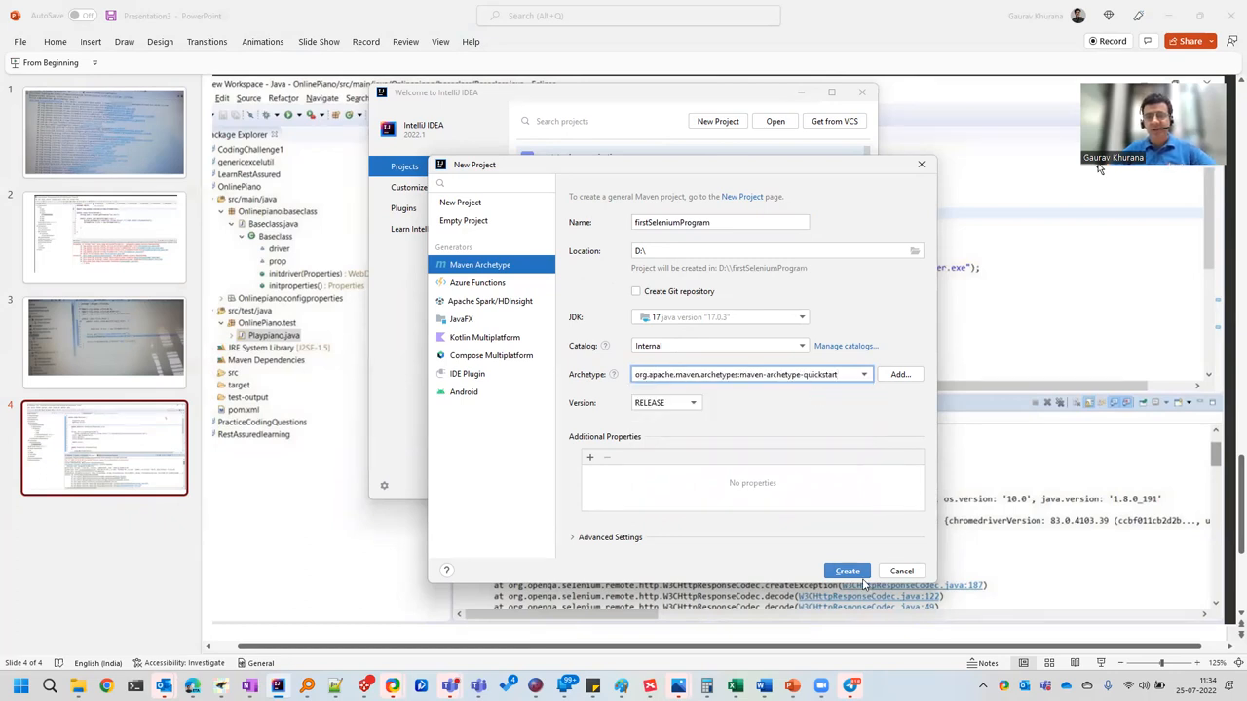
pyautogui.click(845, 571)
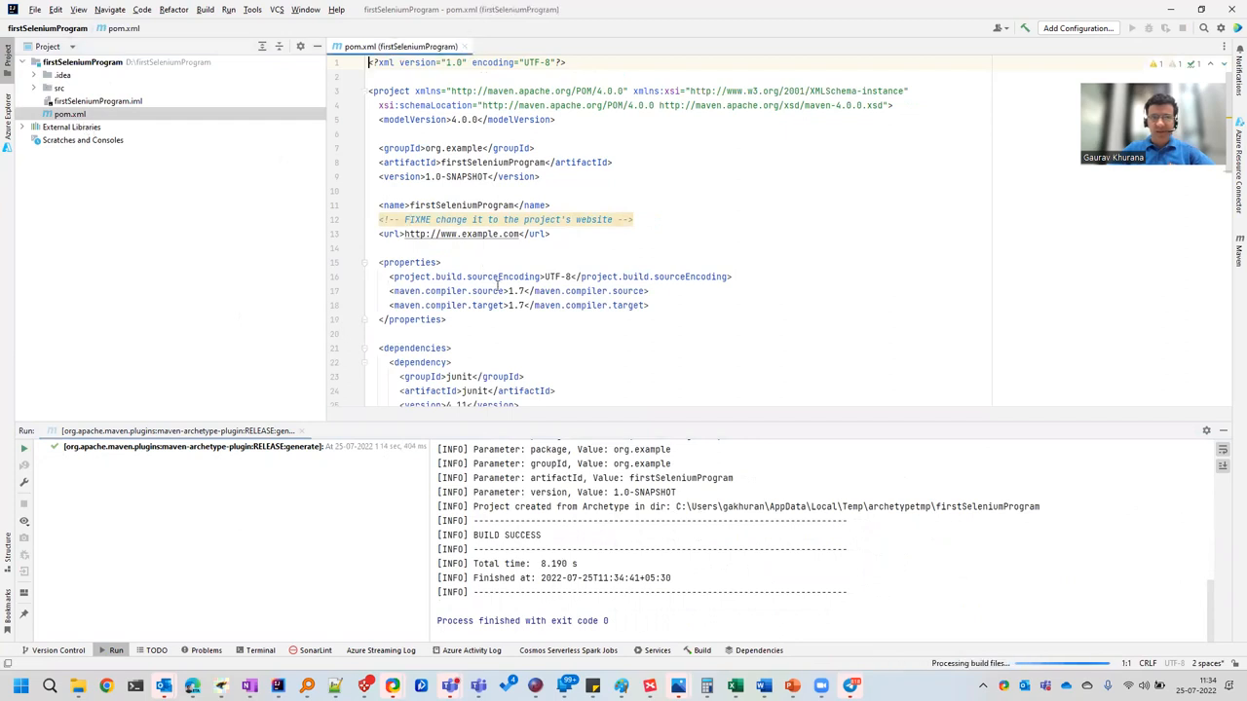
# Look over the generated pom.xml of firstSeleniumProgram
pyautogui.scroll(-3)
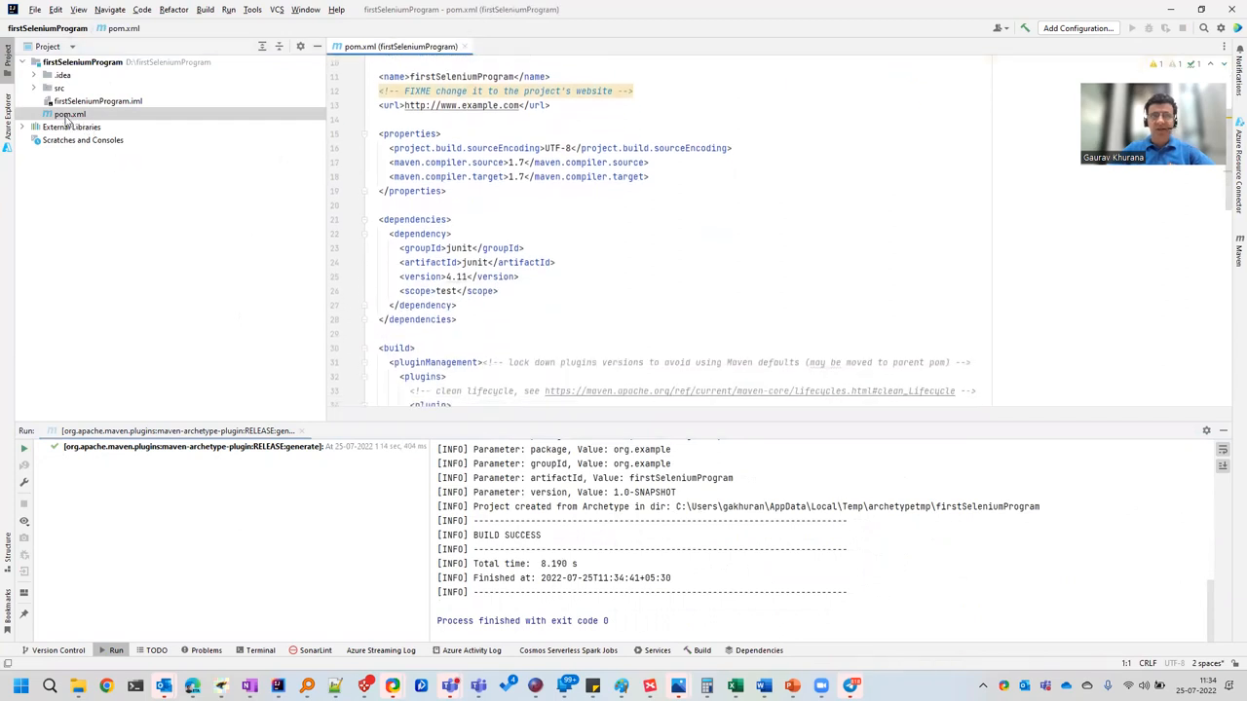
pyautogui.moveTo(580, 413)
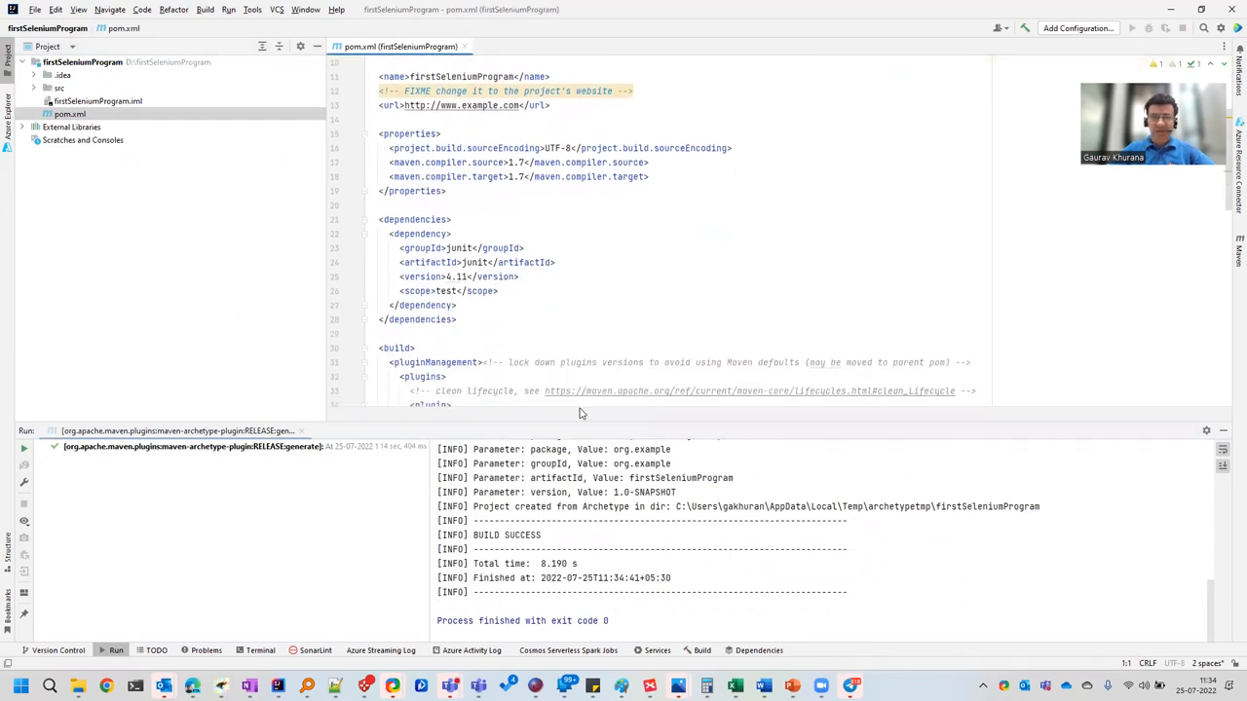
pyautogui.scroll(-3)
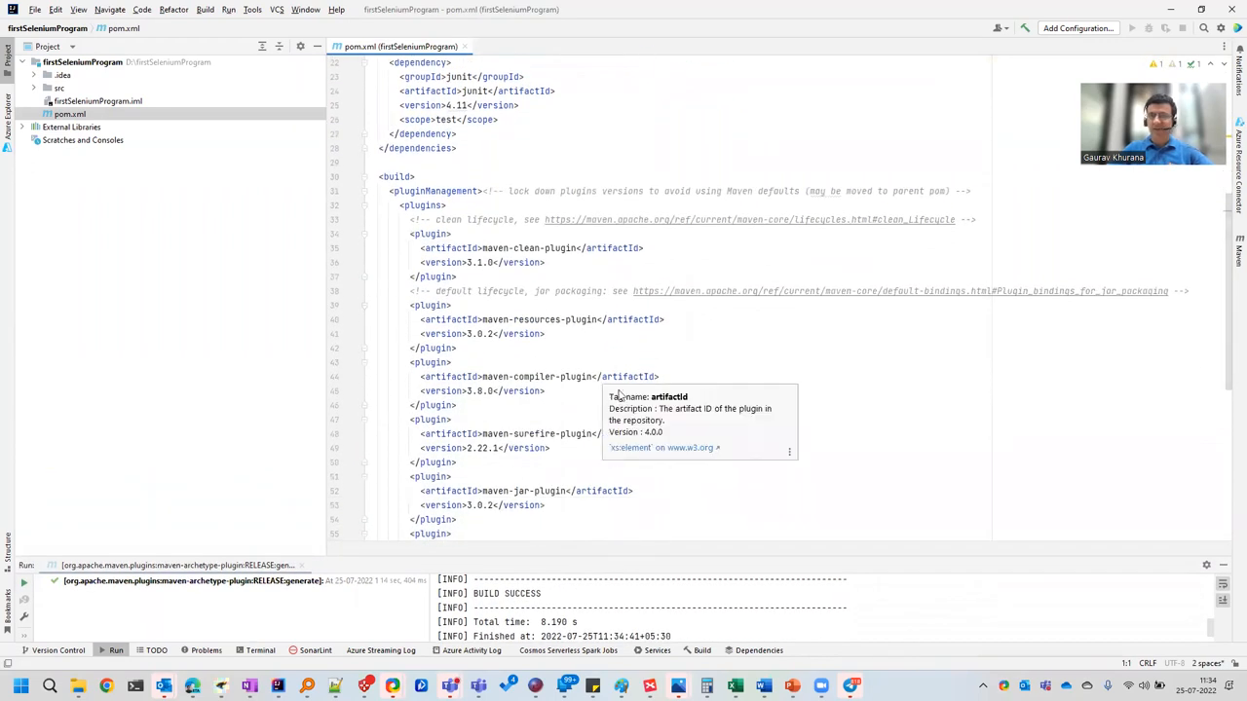
pyautogui.moveTo(686, 341)
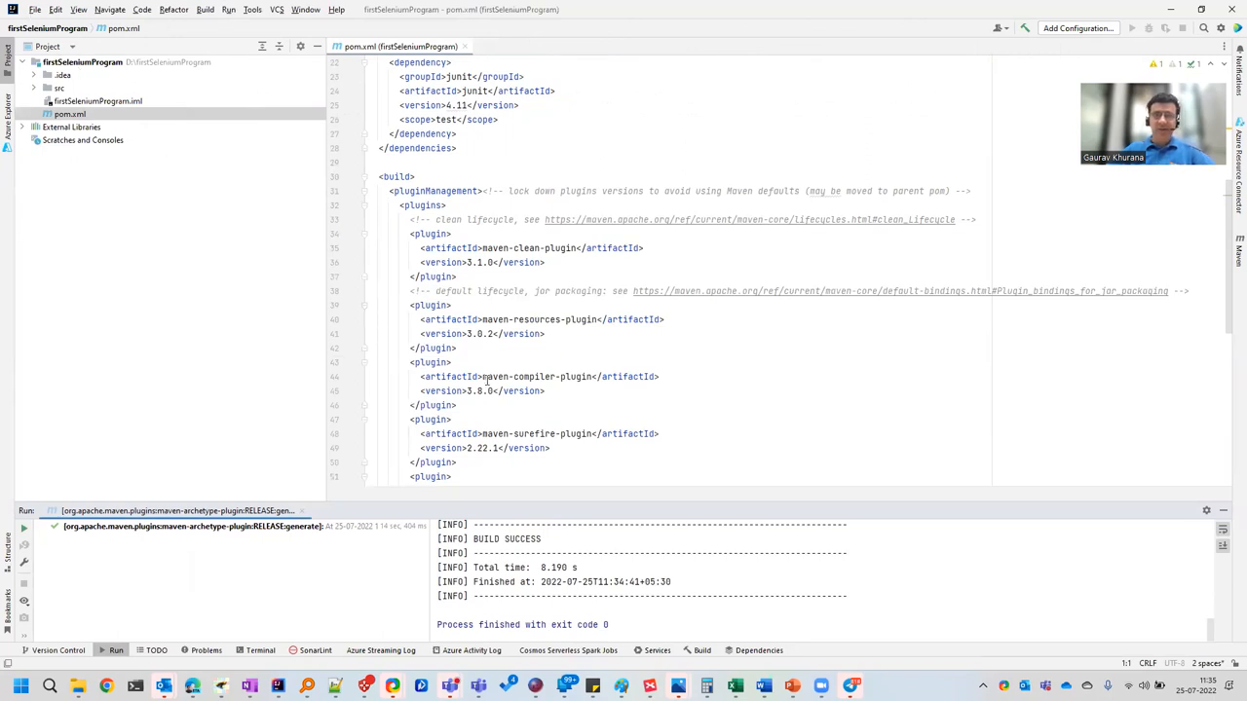
# Expand src > test > java > org.example and open the sample AppTest class
pyautogui.click(37, 88)
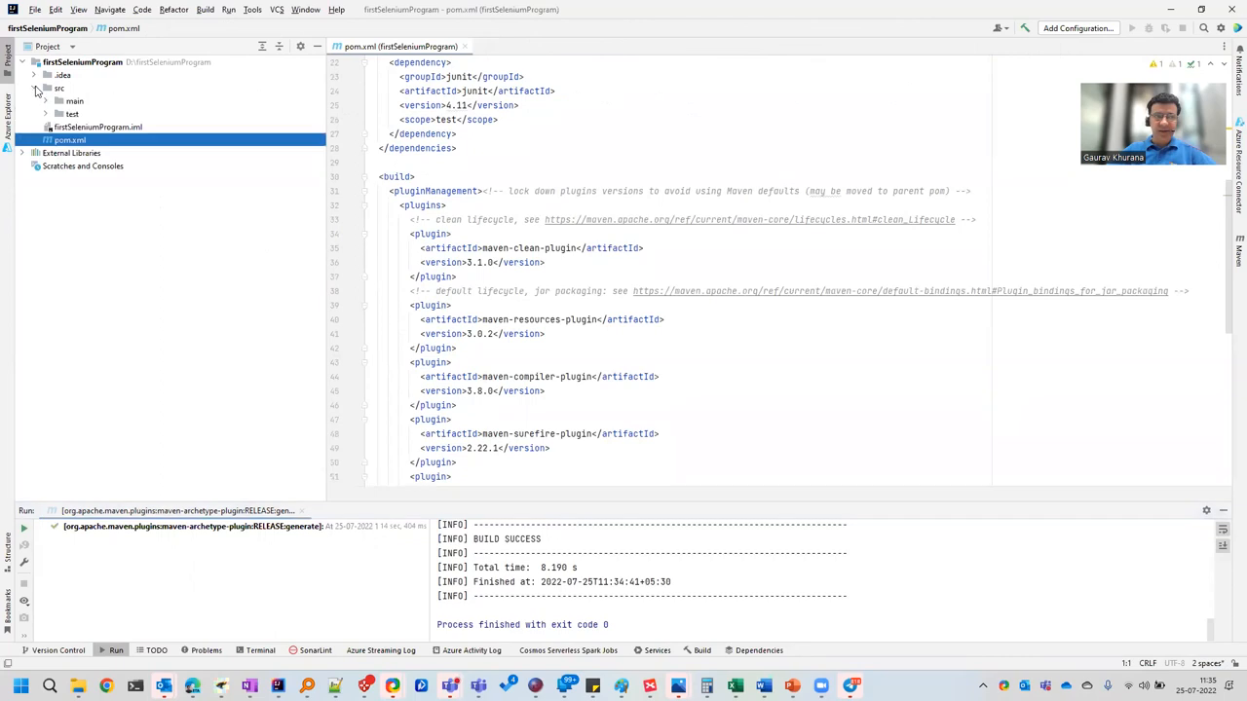
pyautogui.click(47, 113)
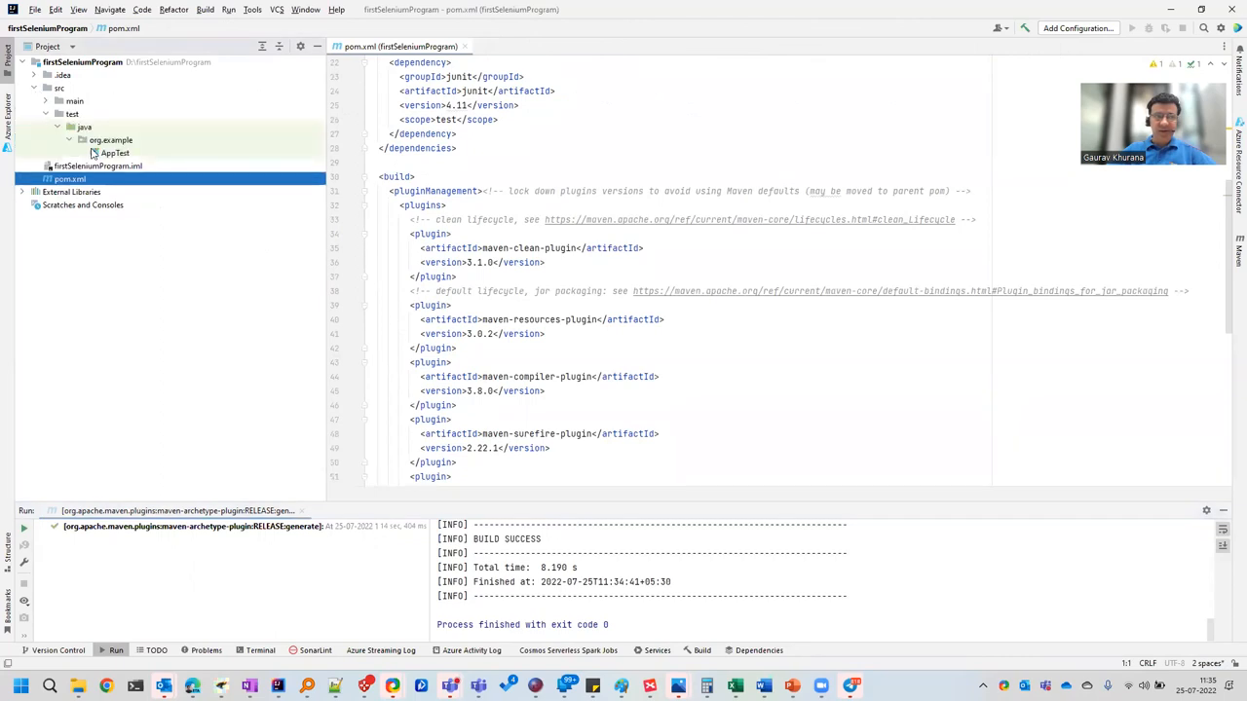
pyautogui.doubleClick(113, 152)
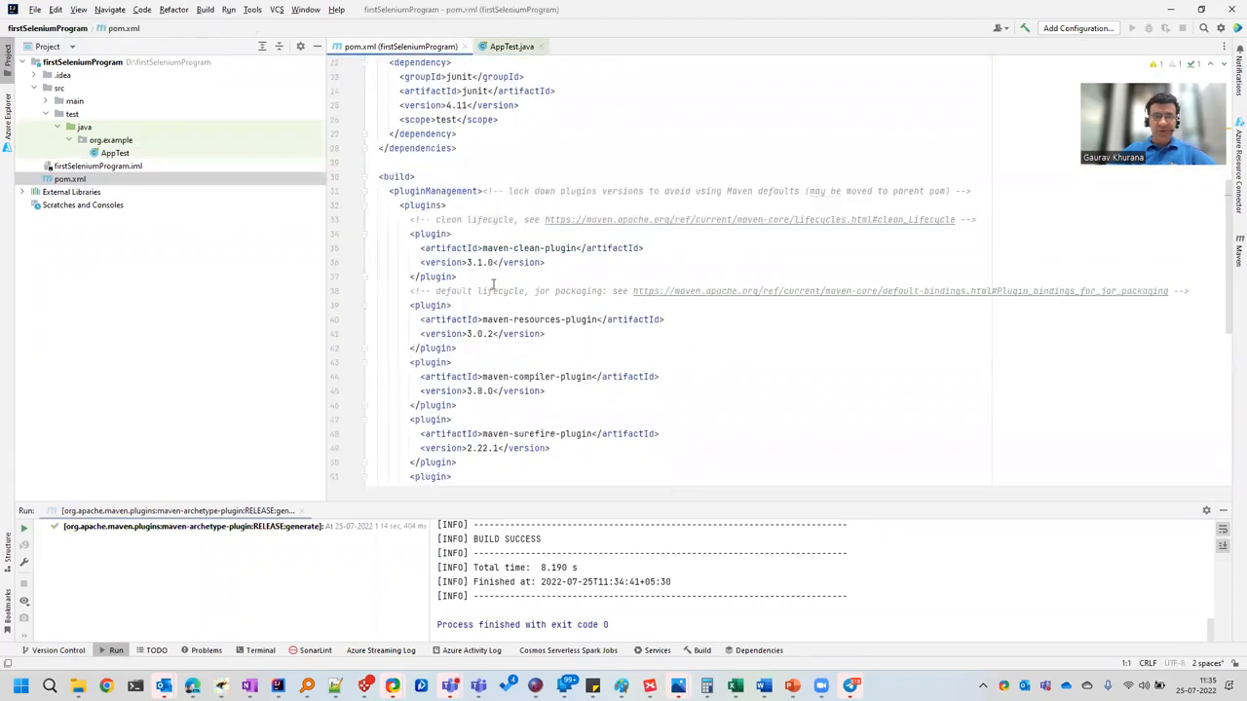
pyautogui.click(513, 46)
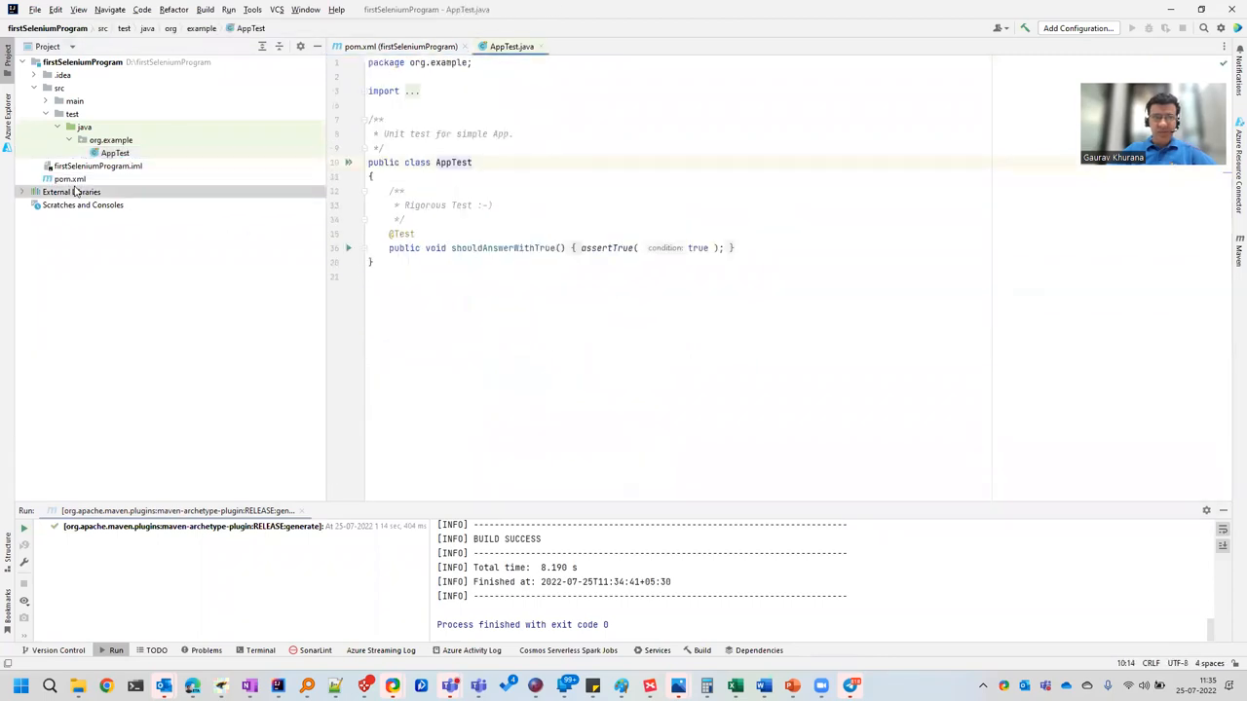
pyautogui.click(397, 47)
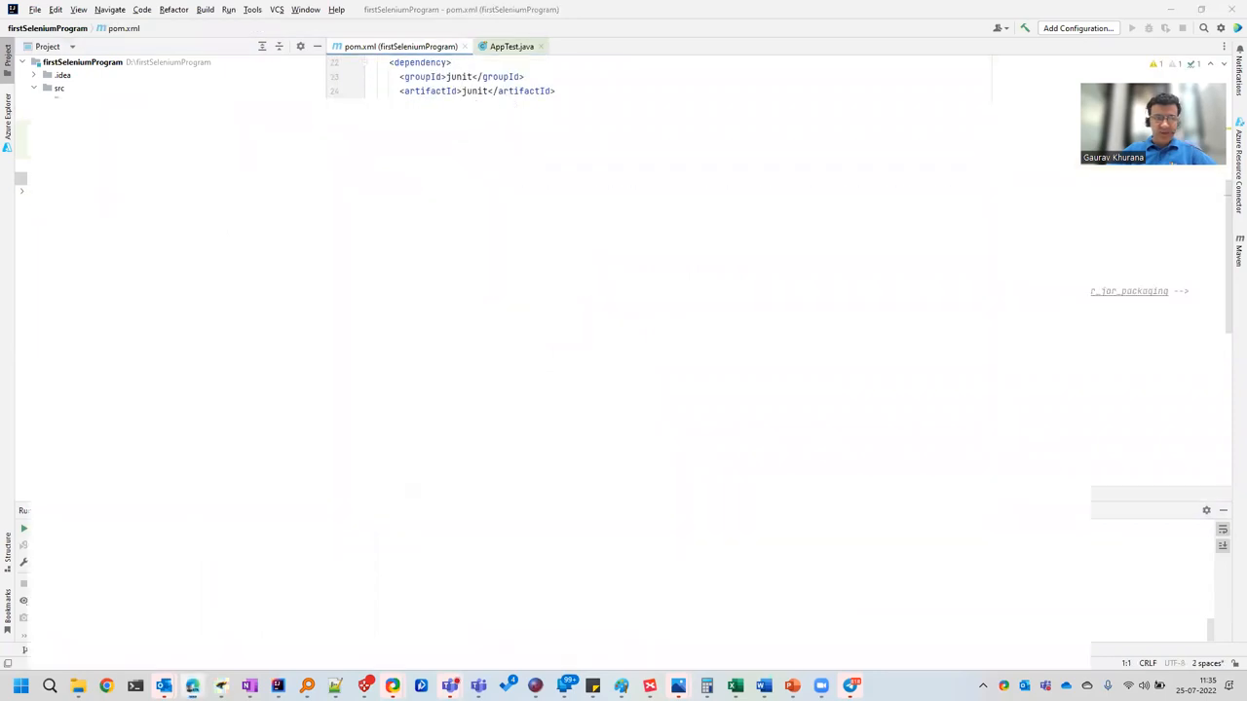
# Find WebDriverManager in MVN Repository and copy its 5.2.1 Maven dependency snippet
pyautogui.write('webdrivermanager maven')
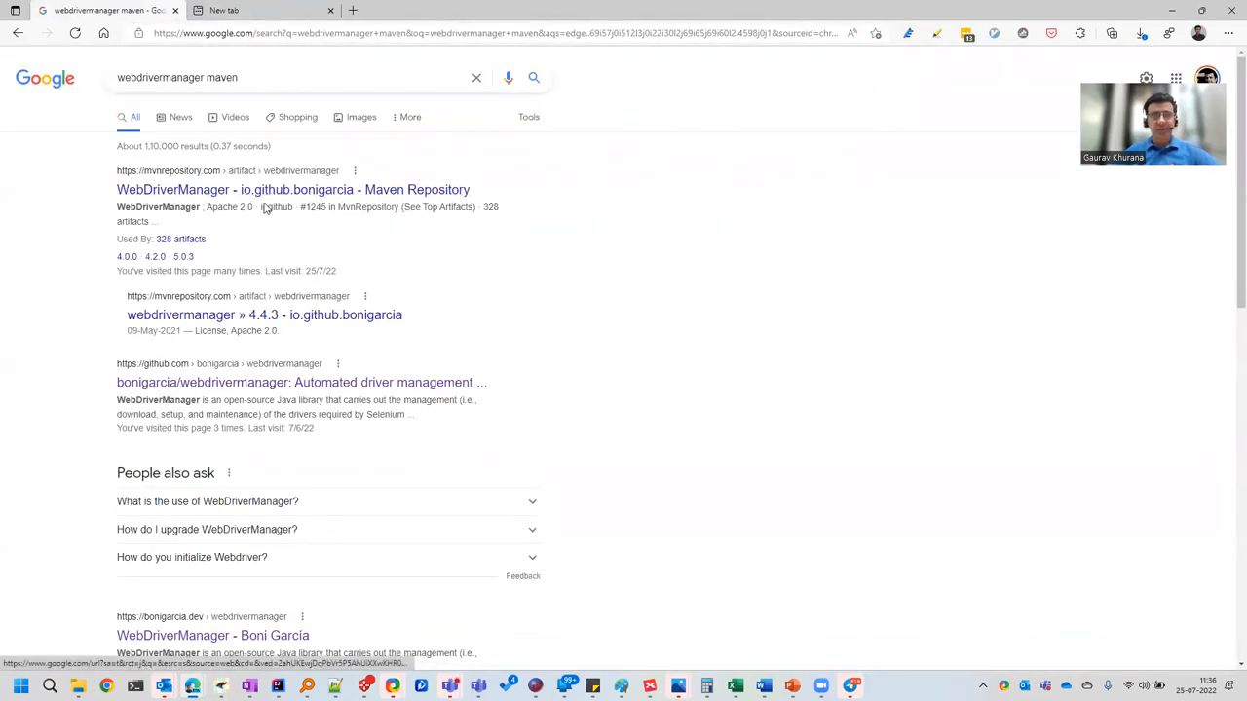
pyautogui.click(292, 189)
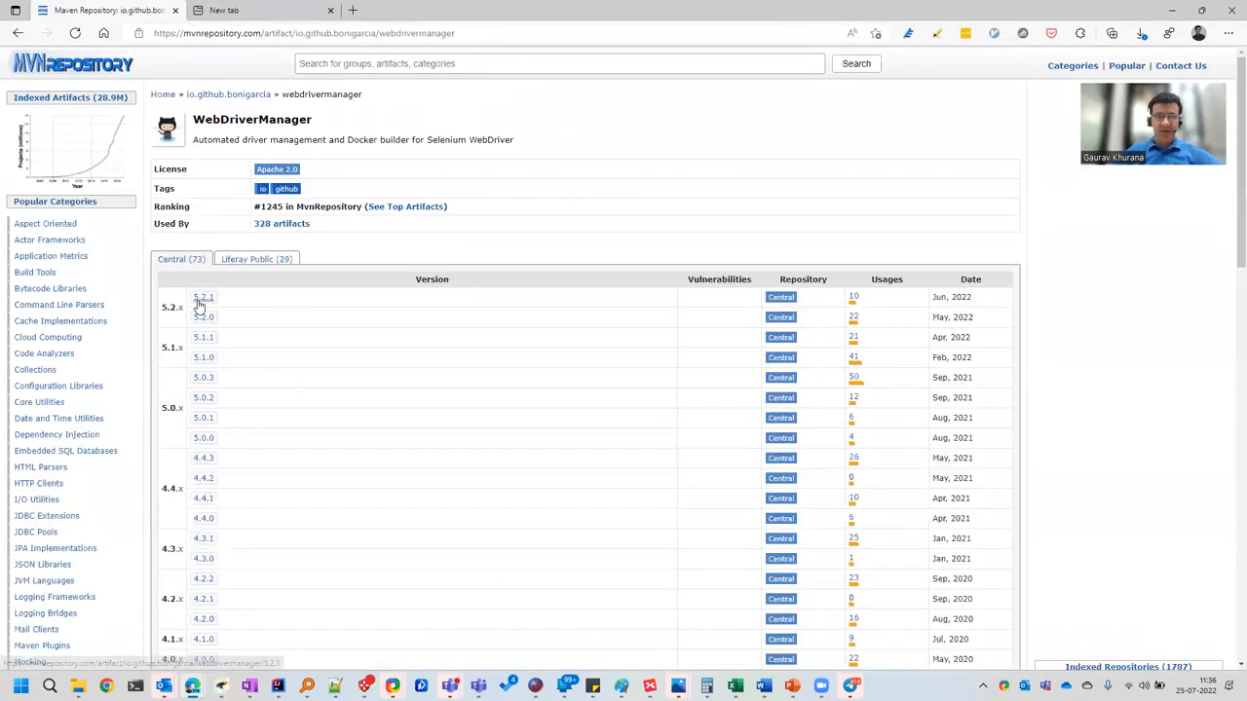
pyautogui.click(203, 296)
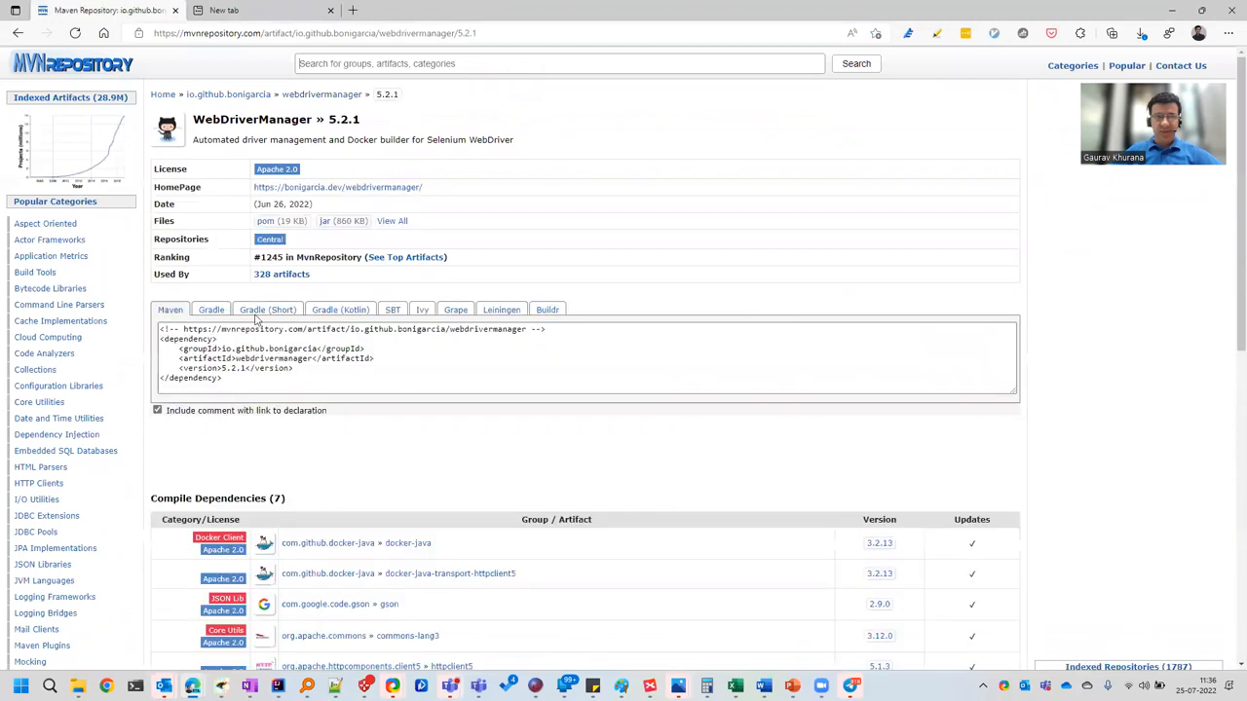
pyautogui.click(350, 358)
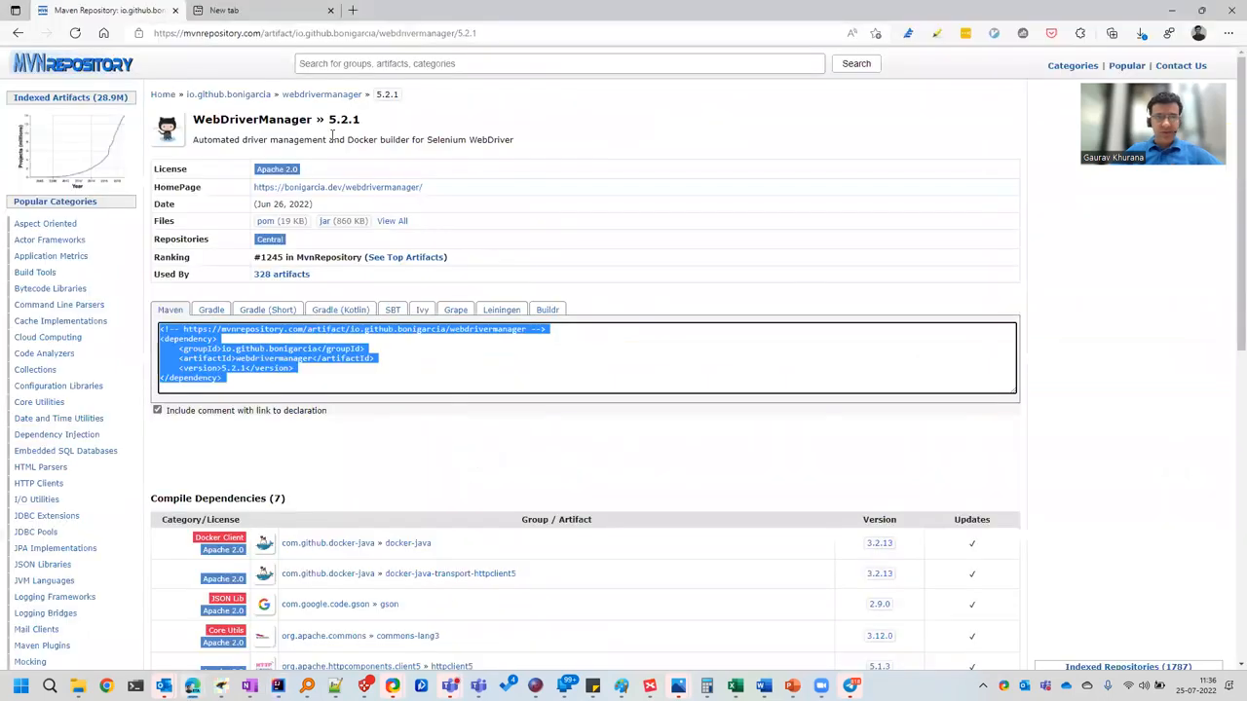
# Search for selenium and open the Selenium Java 4.3.0 release page
pyautogui.write('selenium')
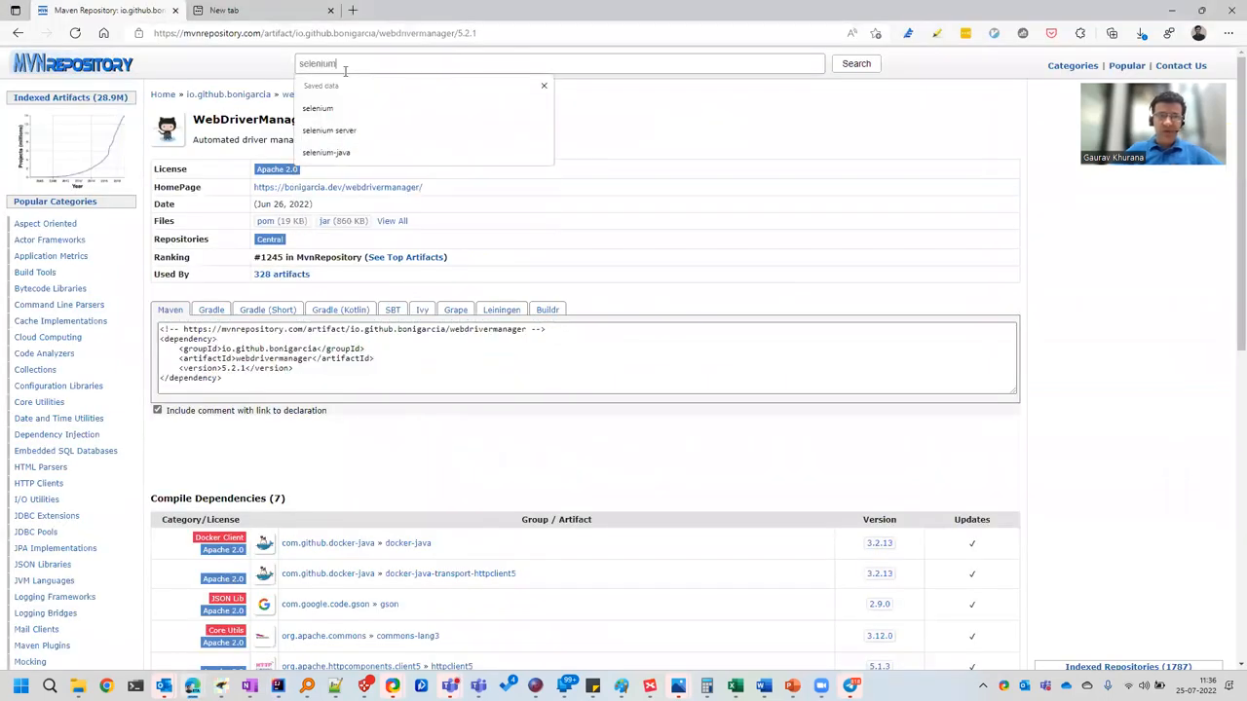
pyautogui.click(855, 62)
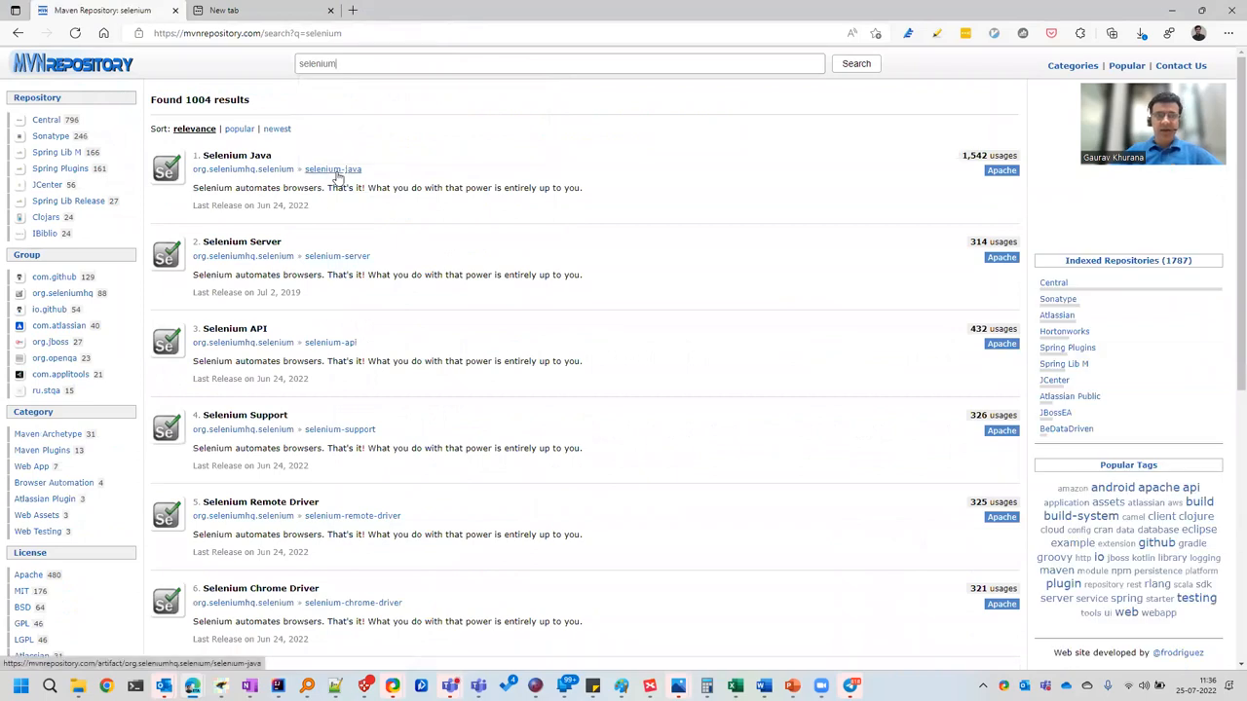
pyautogui.click(237, 156)
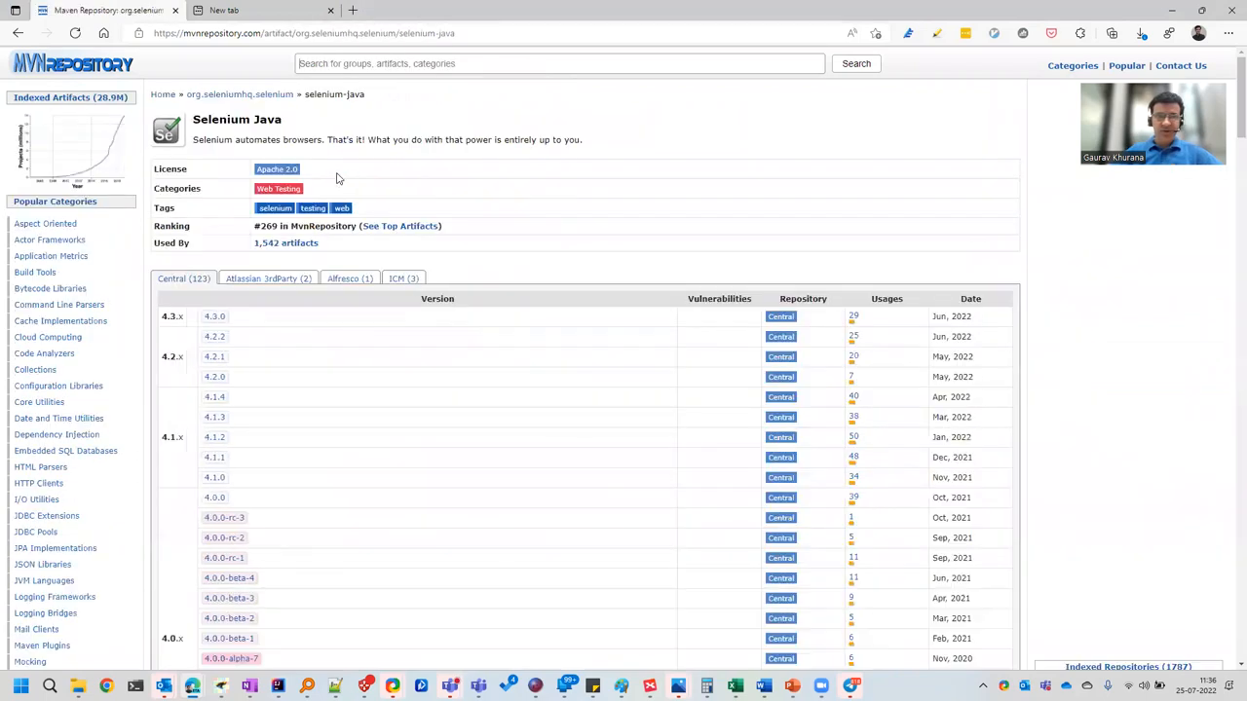
pyautogui.click(214, 316)
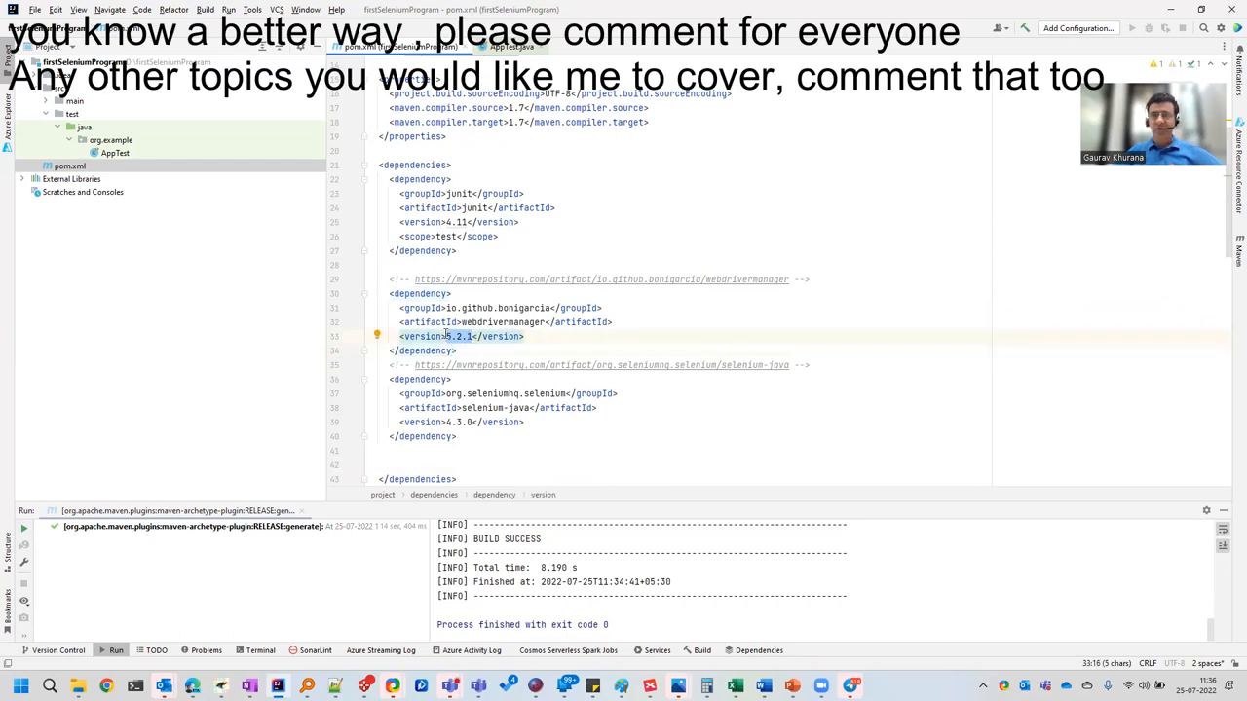
pyautogui.moveTo(452, 335)
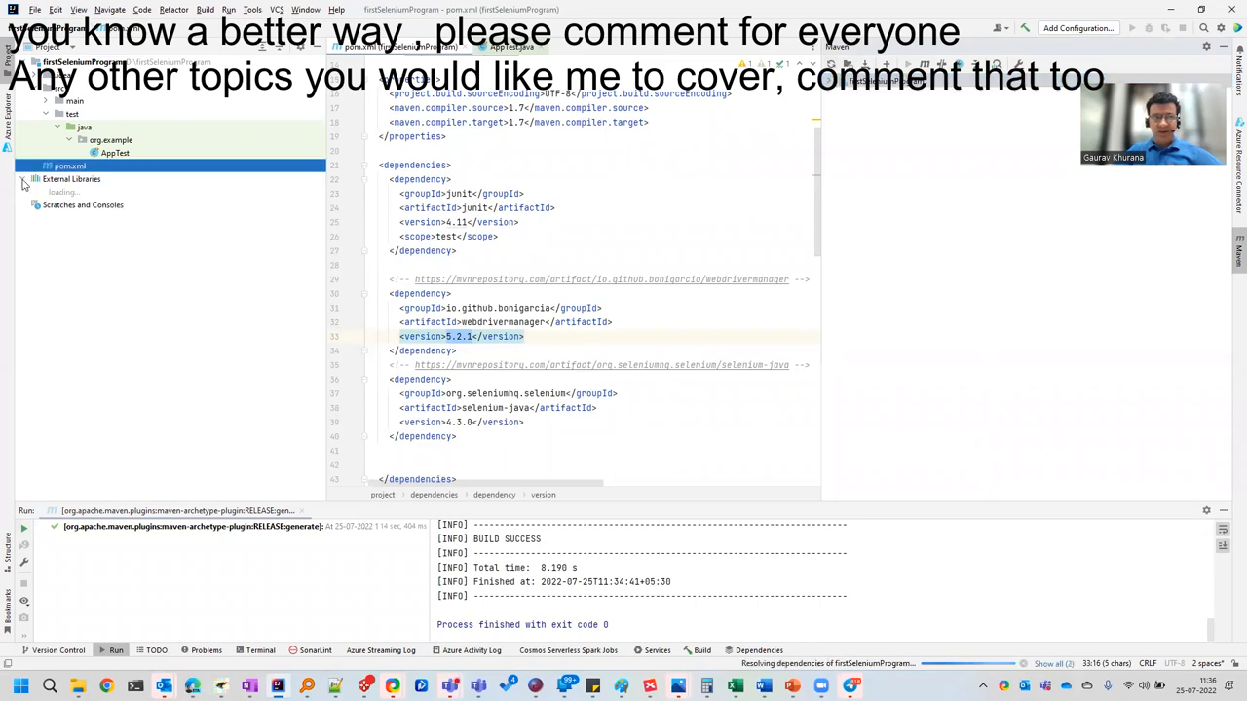
# Load Maven changes and check WebDriverManager and Selenium Java under the project's Dependencies
pyautogui.click(23, 179)
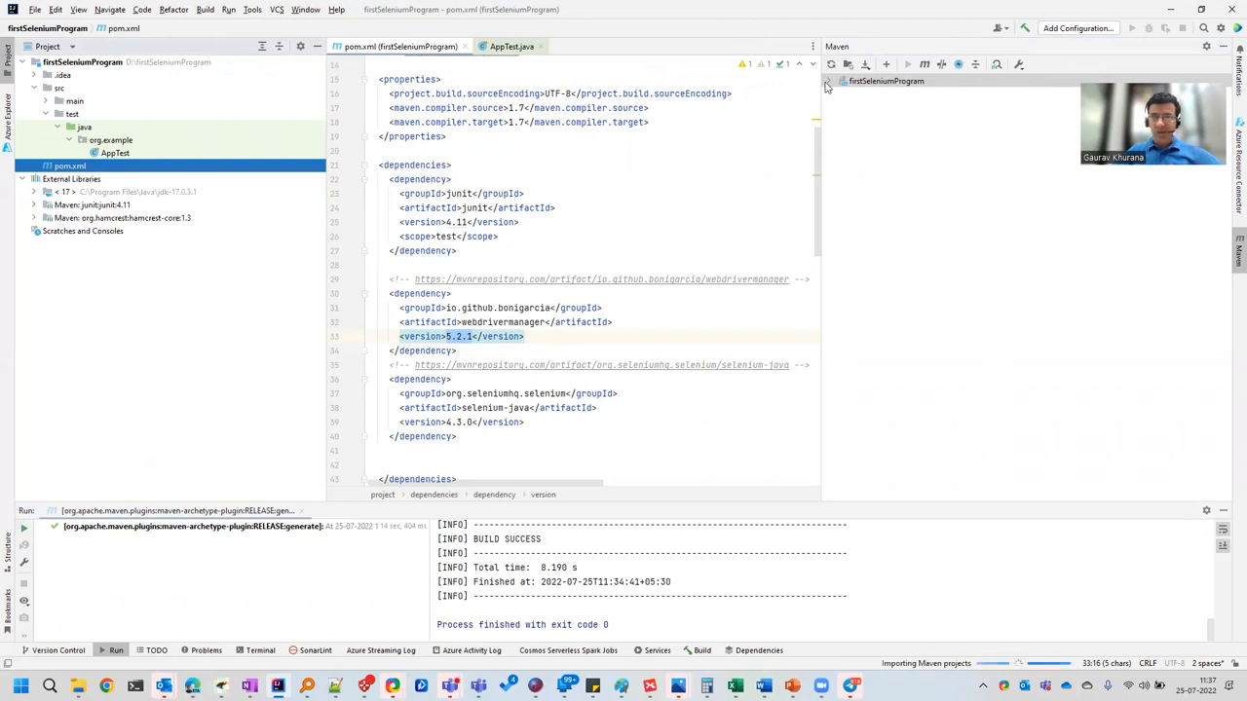
pyautogui.click(830, 82)
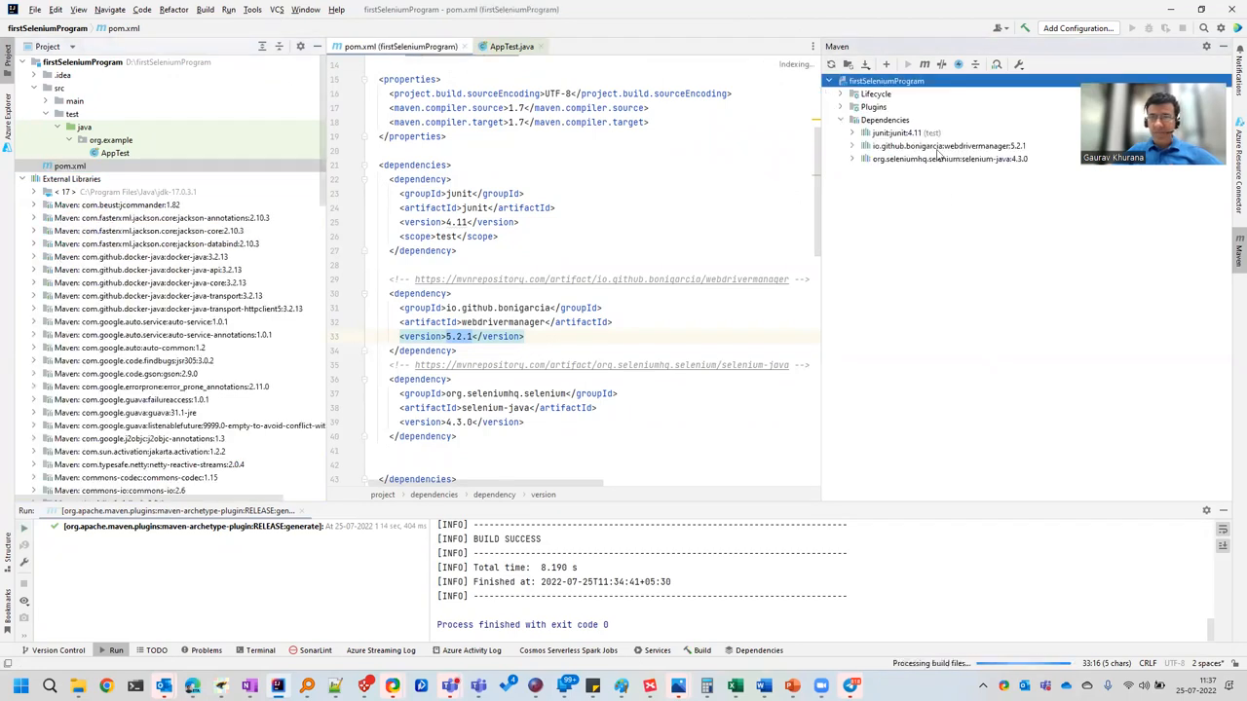
pyautogui.click(939, 158)
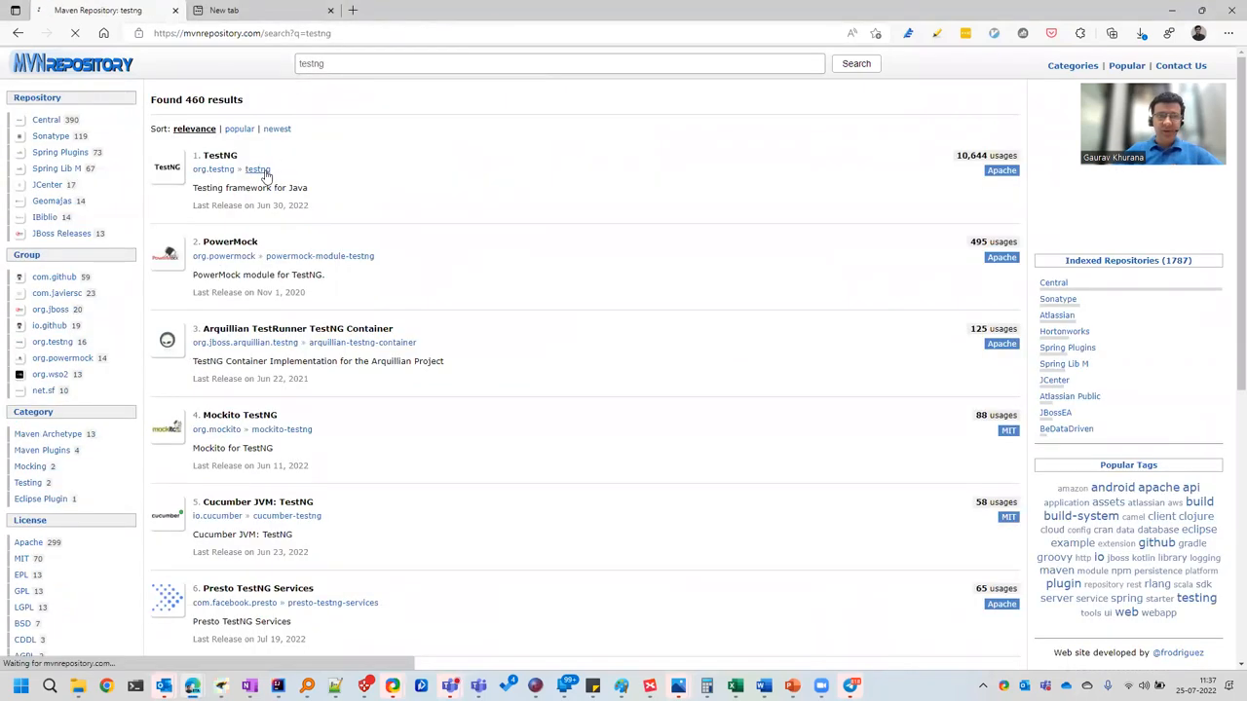
# Open the TestNG artifact page from the testng search results
pyautogui.click(220, 156)
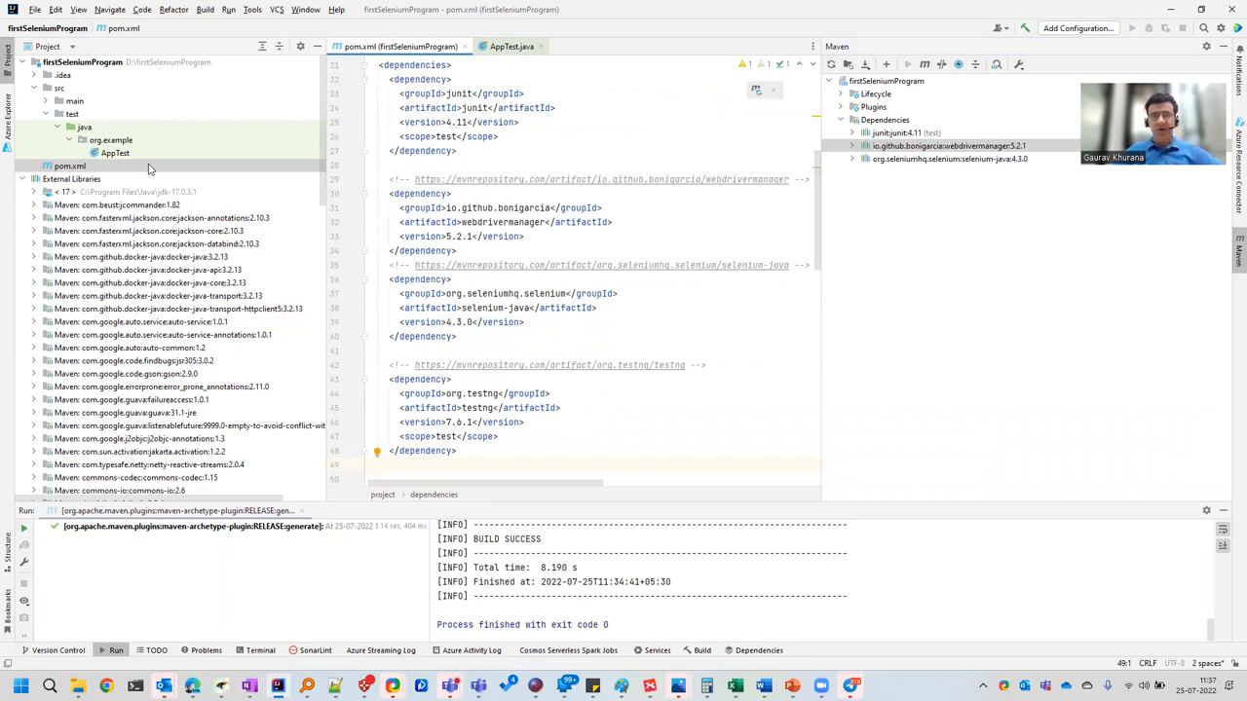
pyautogui.moveTo(468, 421)
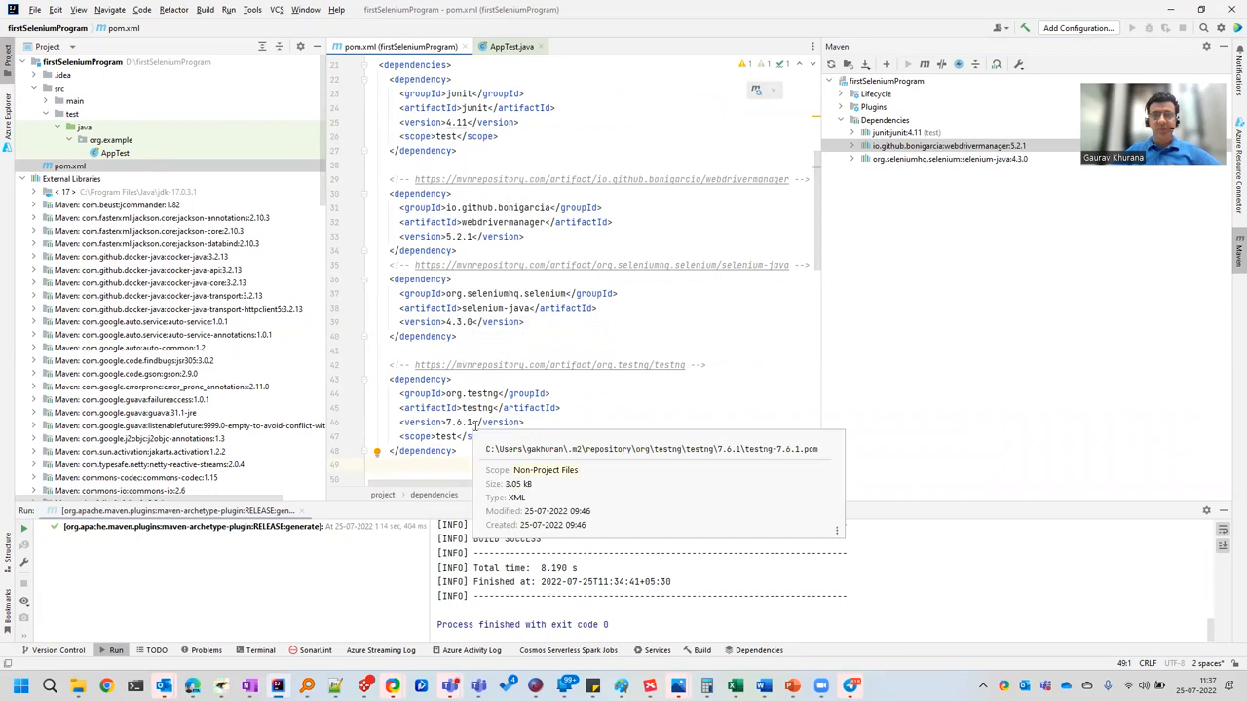
pyautogui.moveTo(678, 370)
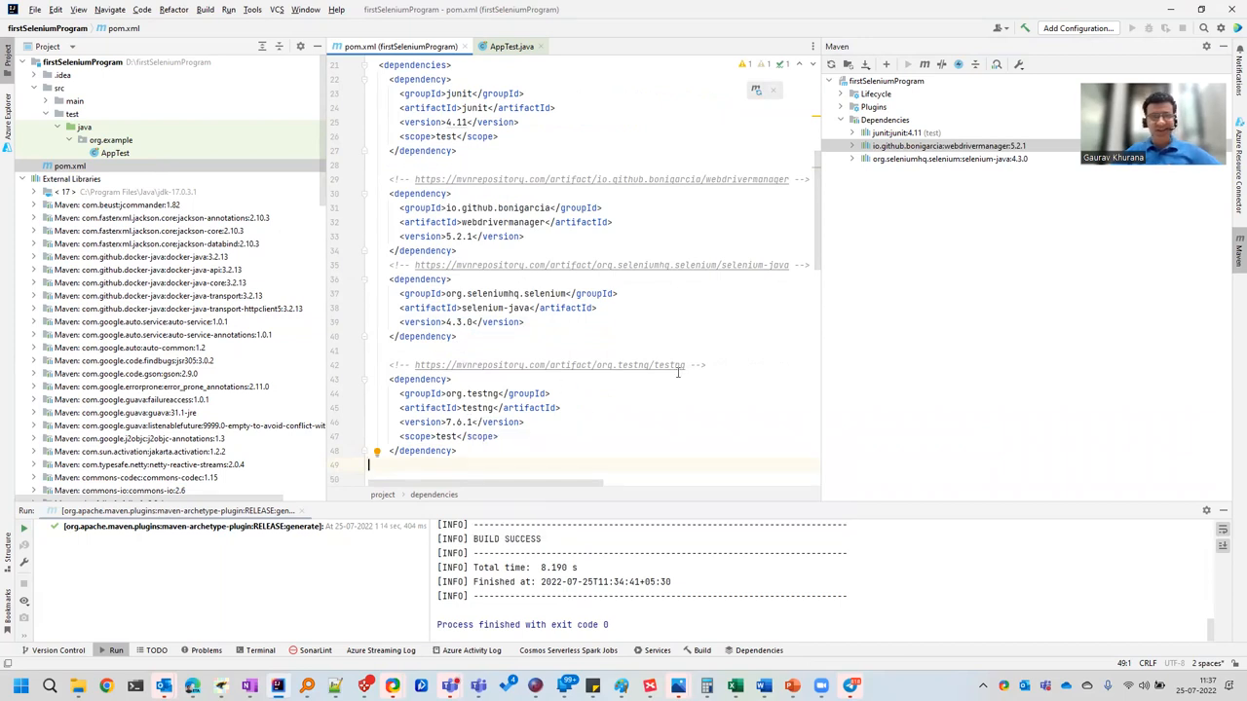
# Start a new Java class in the org.example test package
pyautogui.click(511, 47)
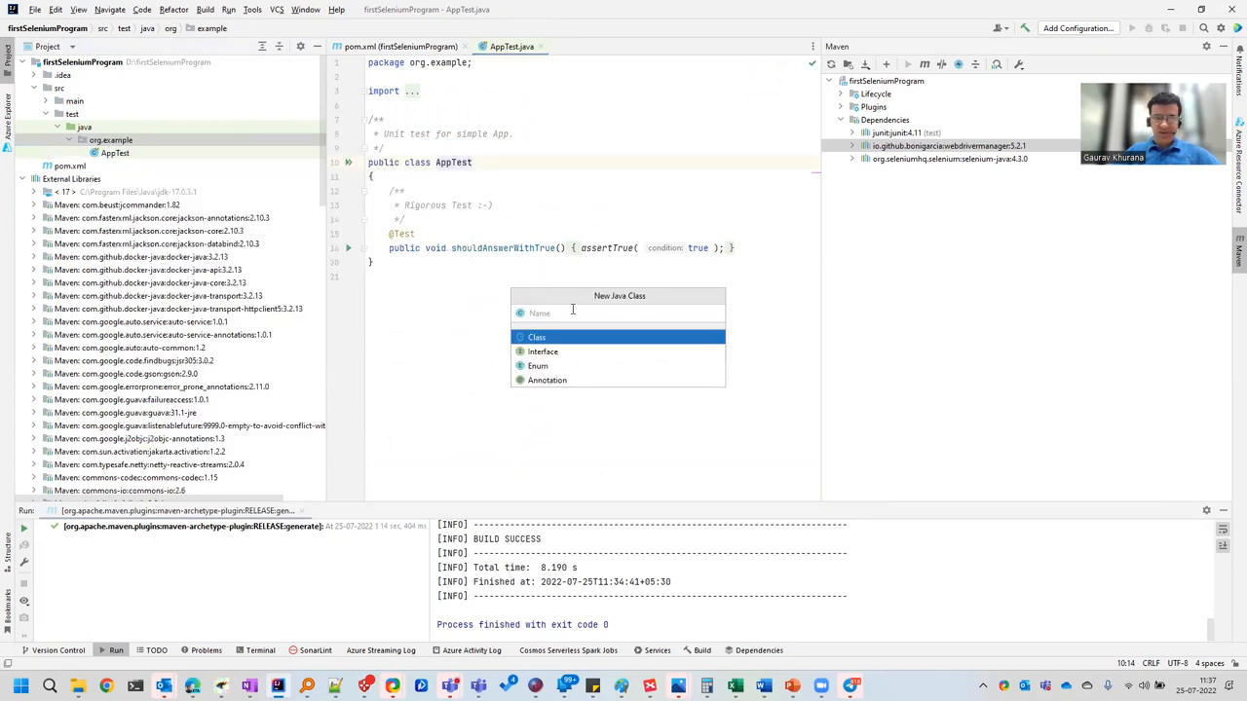
# Create the seleniumFirst class in org.example
pyautogui.write('seleniumFi')
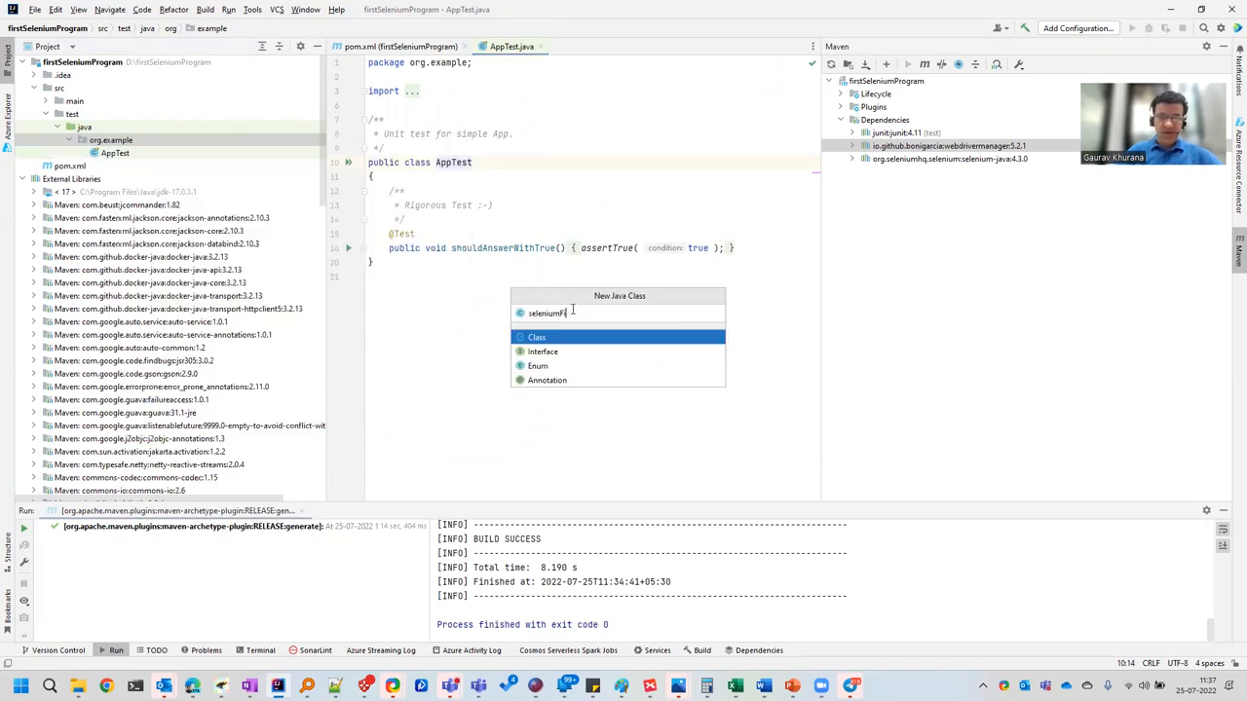
pyautogui.click(535, 337)
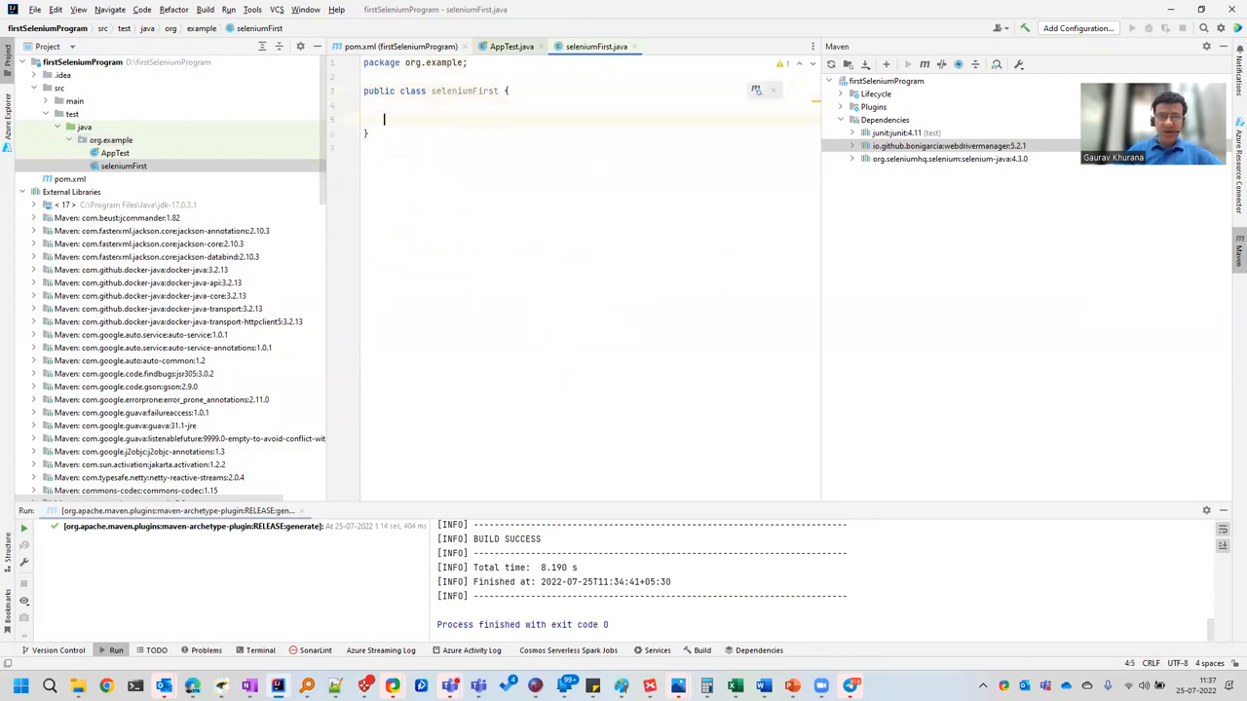
pyautogui.write('public')
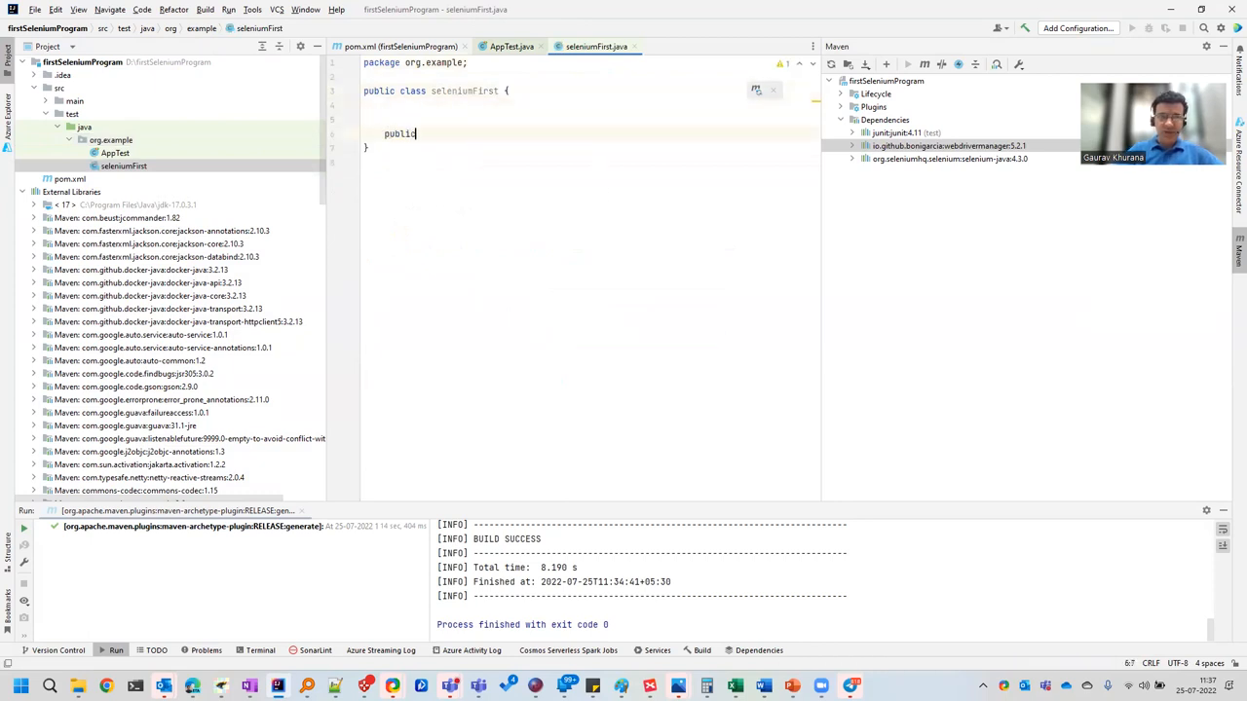
pyautogui.write('void open')
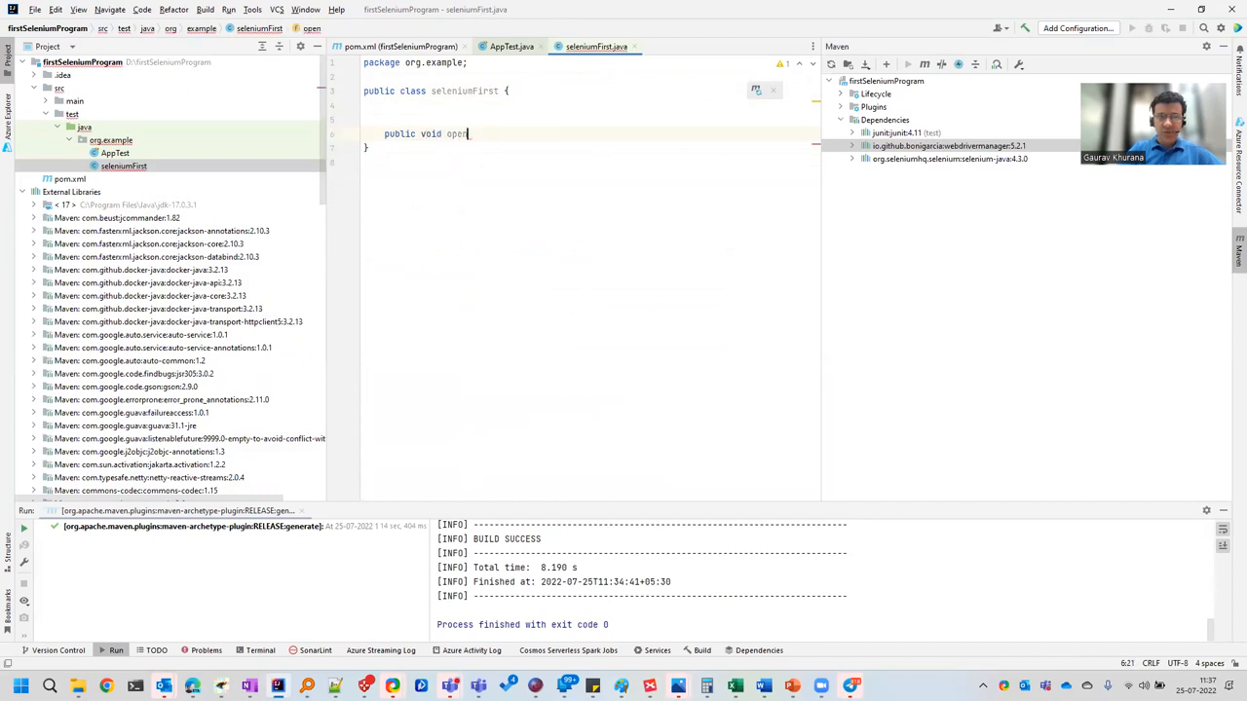
pyautogui.write('googlein')
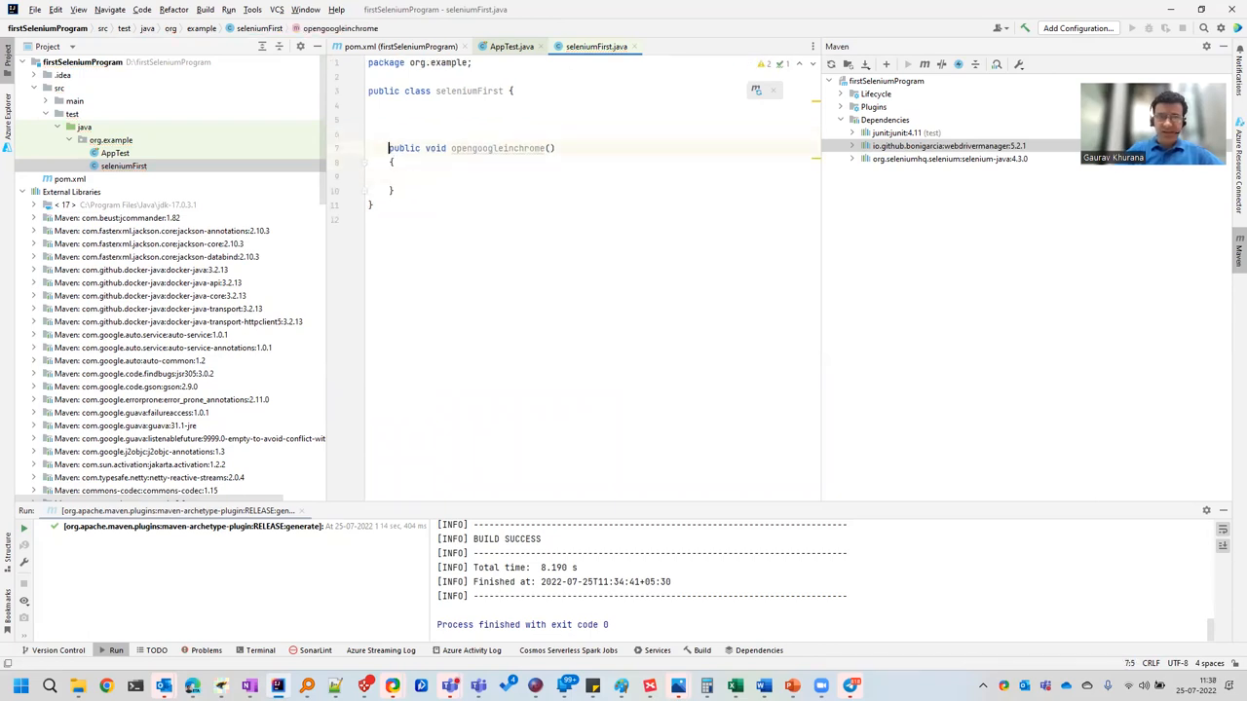
pyautogui.write('@Test')
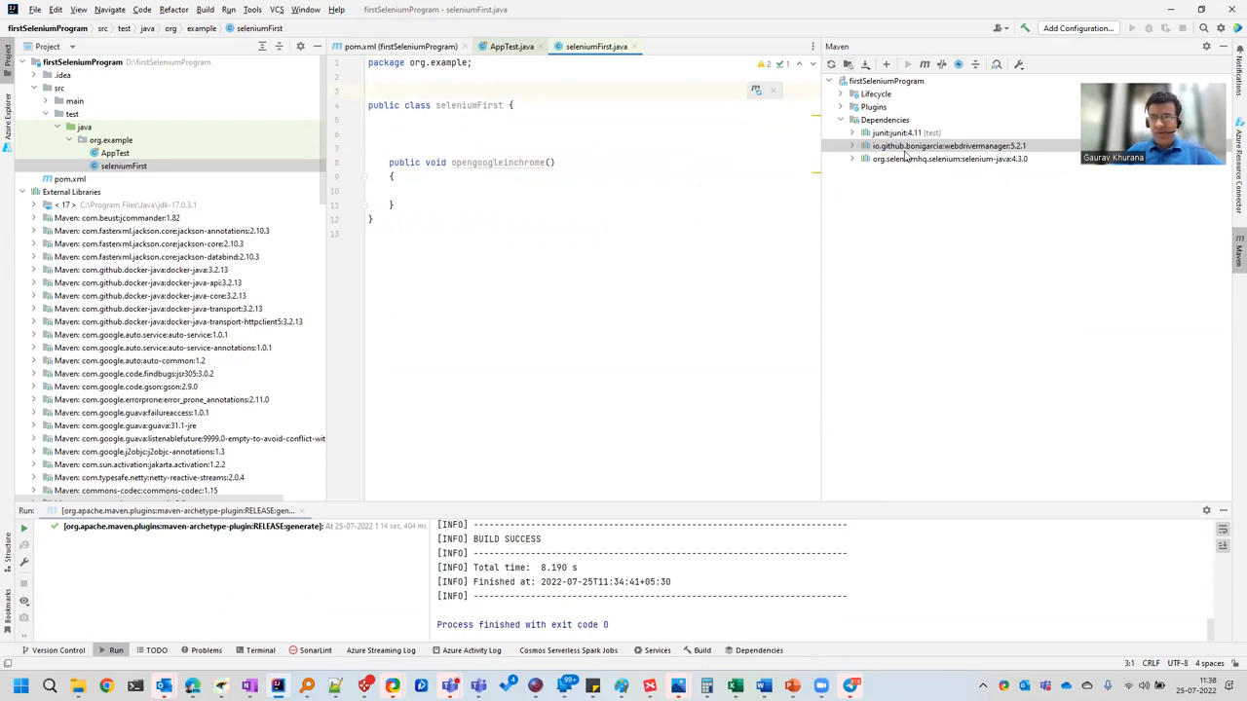
pyautogui.click(848, 65)
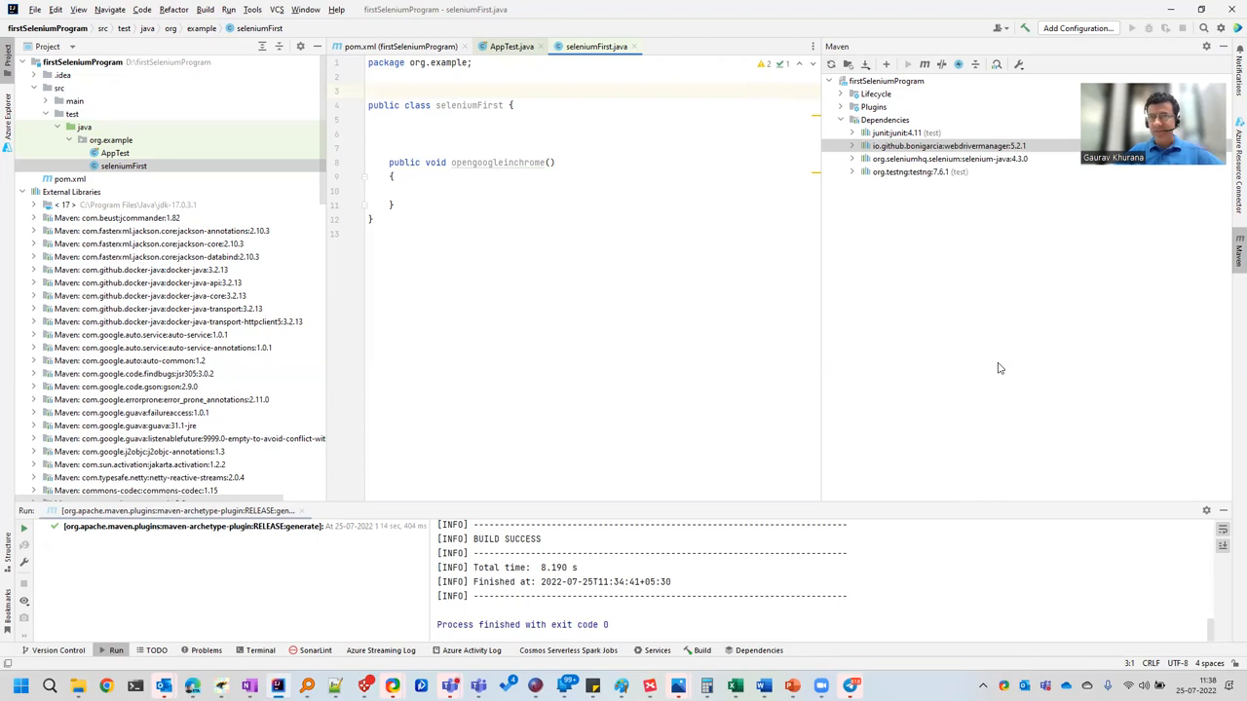
pyautogui.click(915, 172)
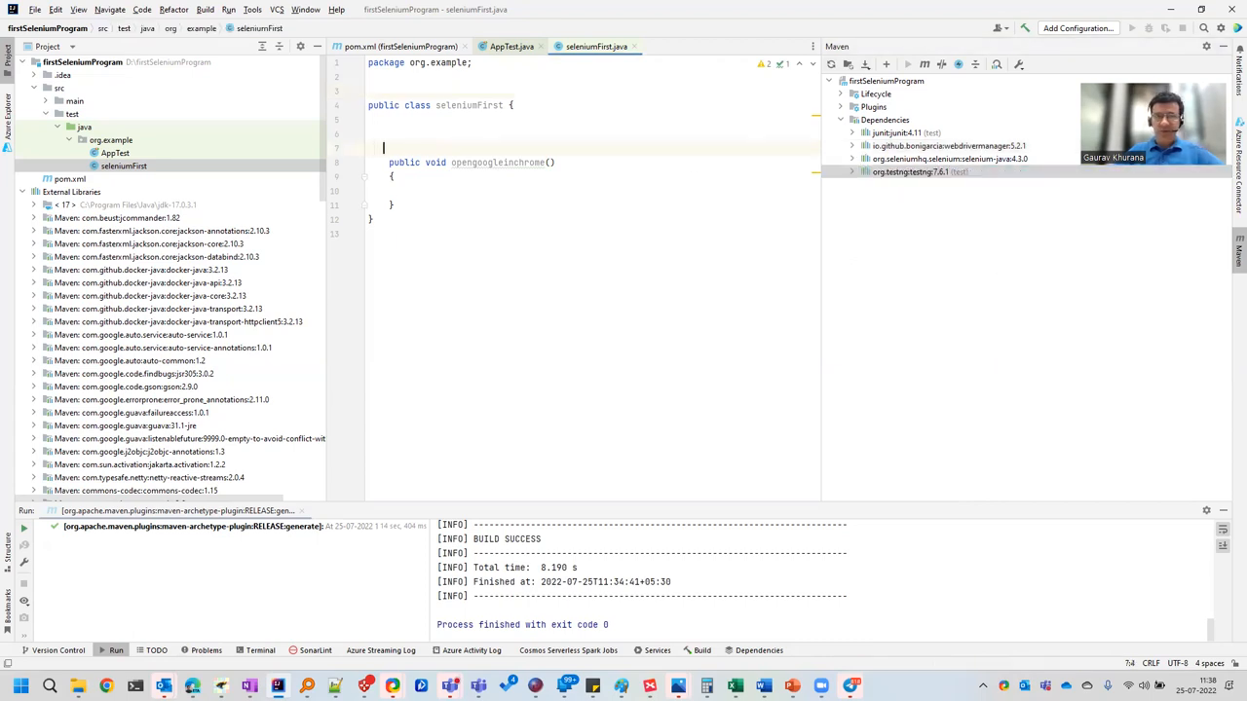
pyautogui.write('@Test')
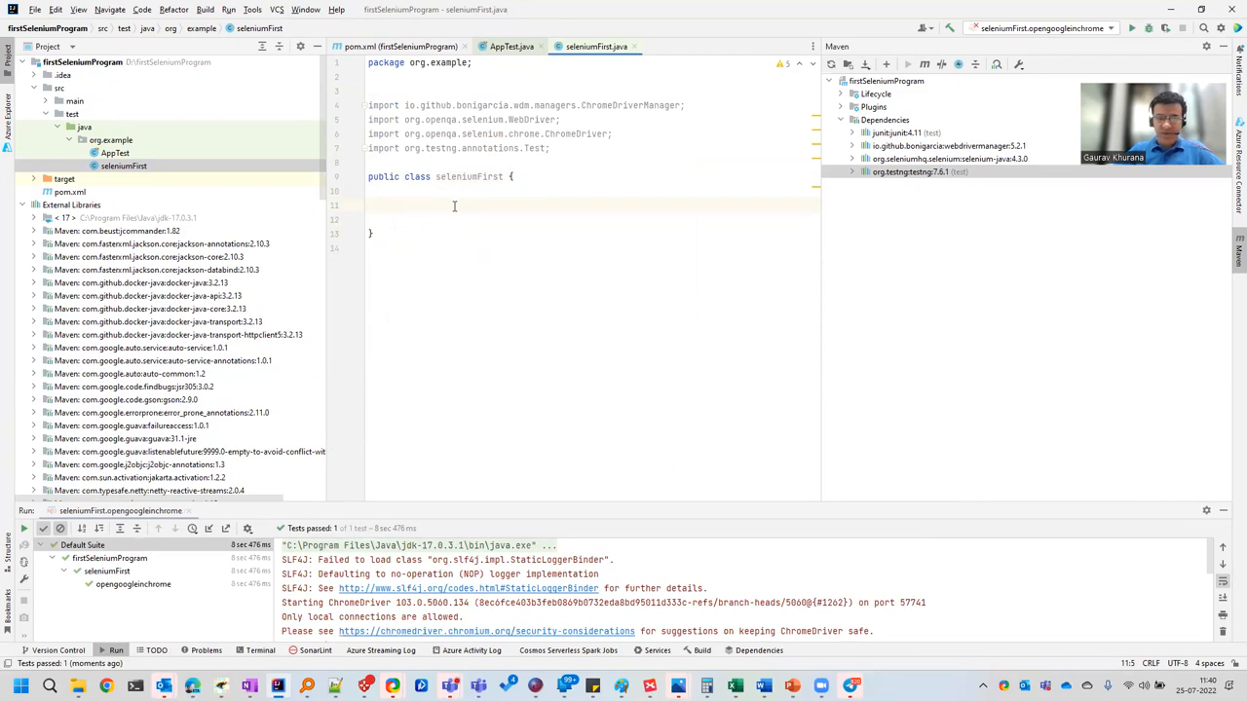
pyautogui.write('@Test')
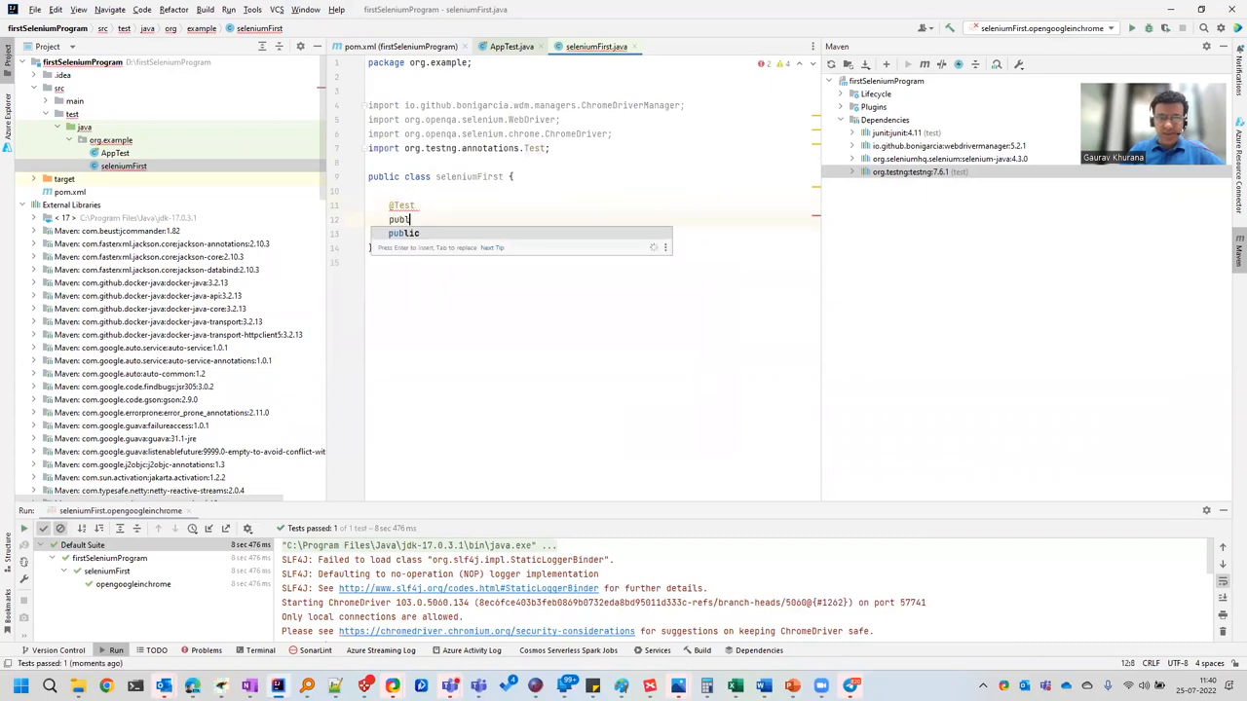
pyautogui.write('void_openGoogleIn')
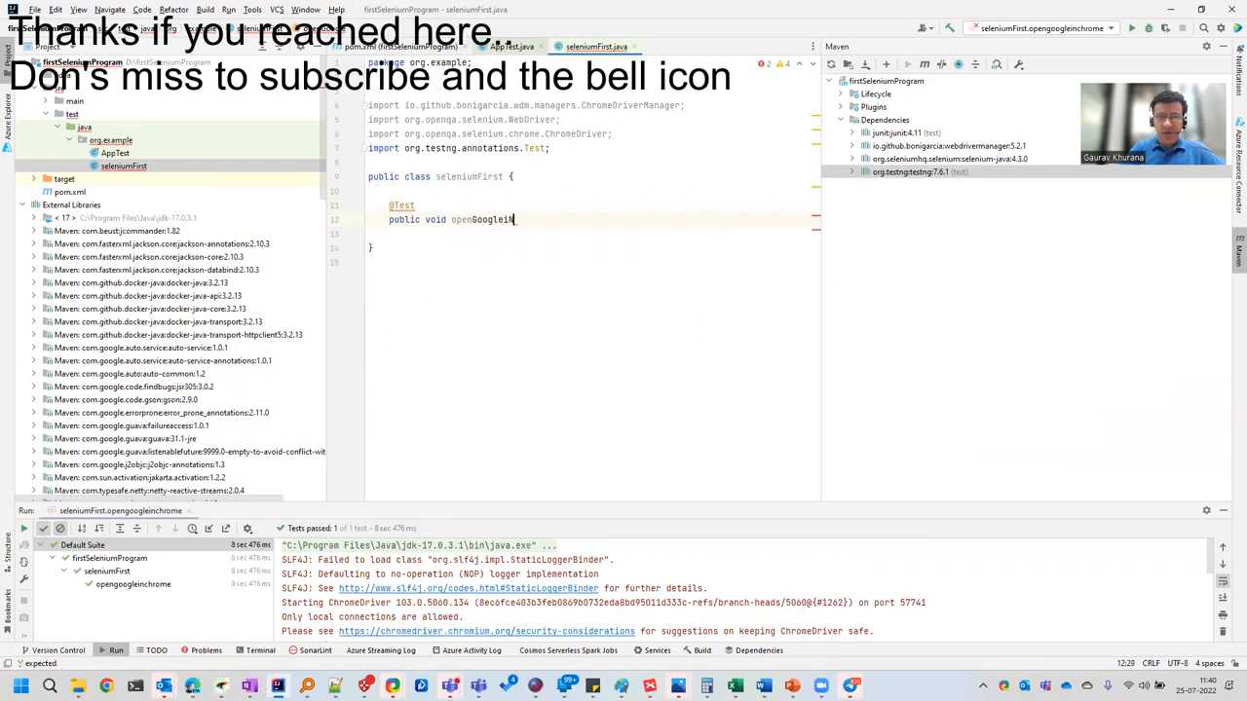
pyautogui.write('NChrome()')
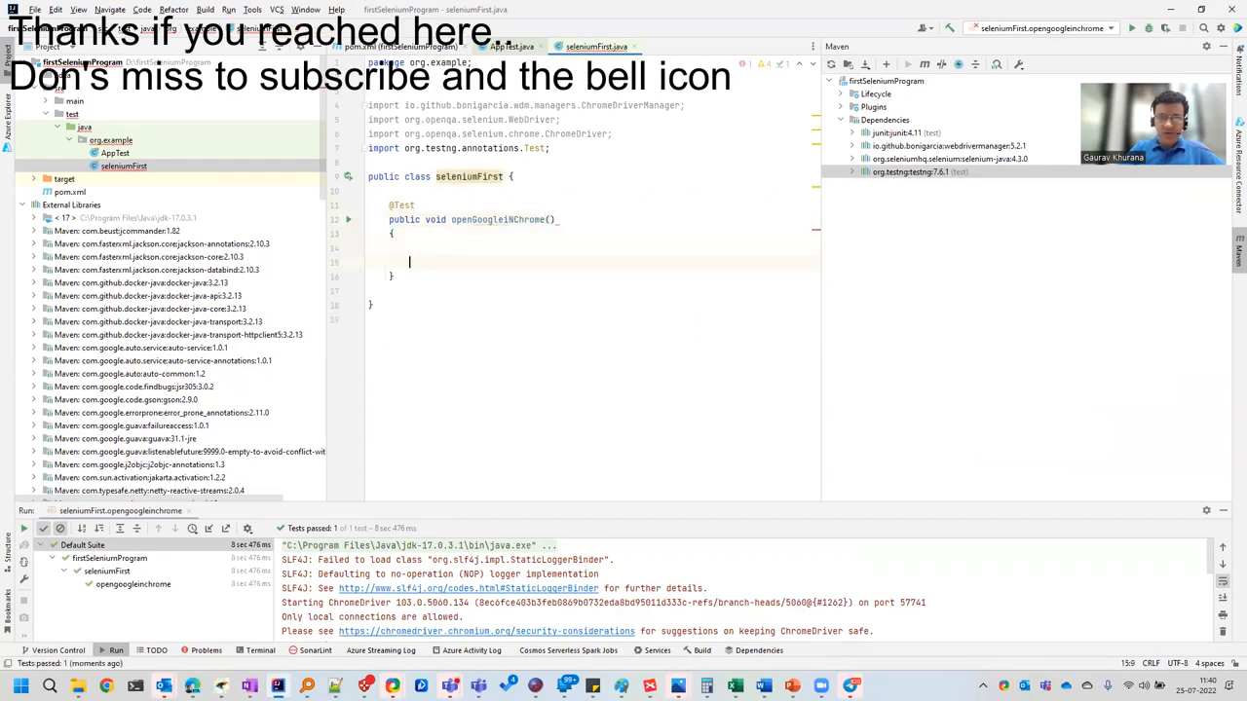
# Create WebDriver drv = WebDriverManager.chromedriver().create(); using autocomplete
pyautogui.write('w')
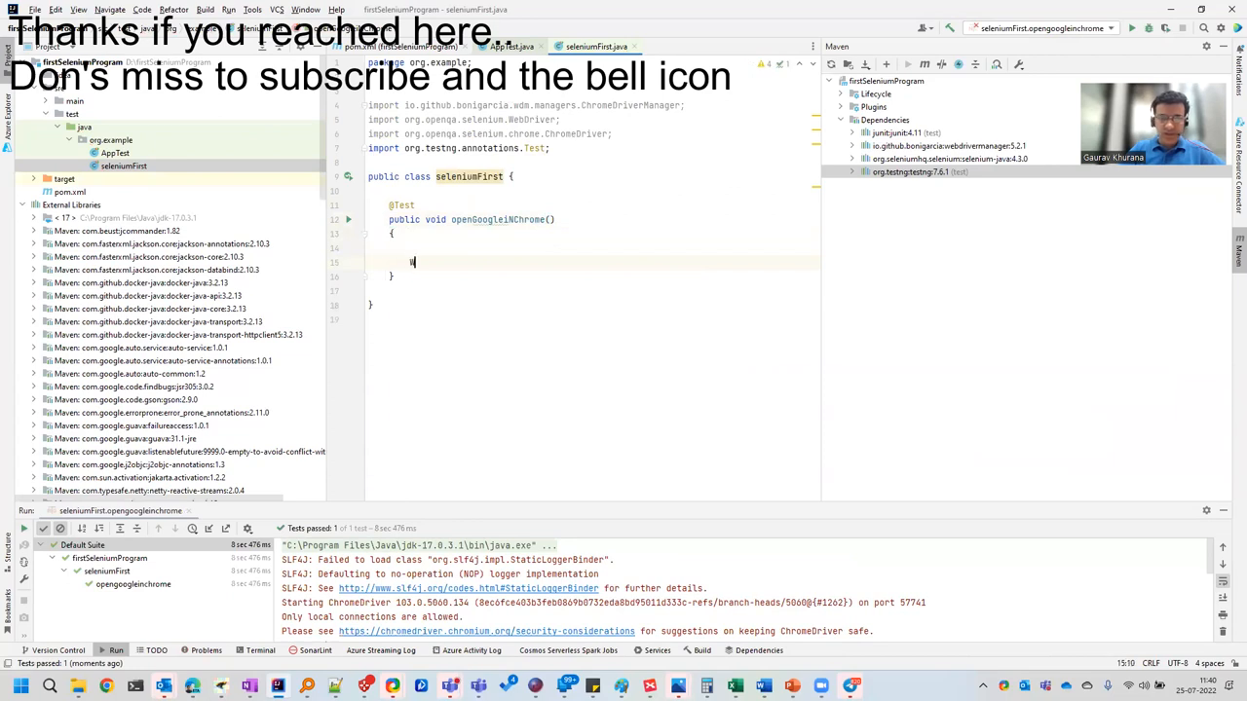
pyautogui.write('eb')
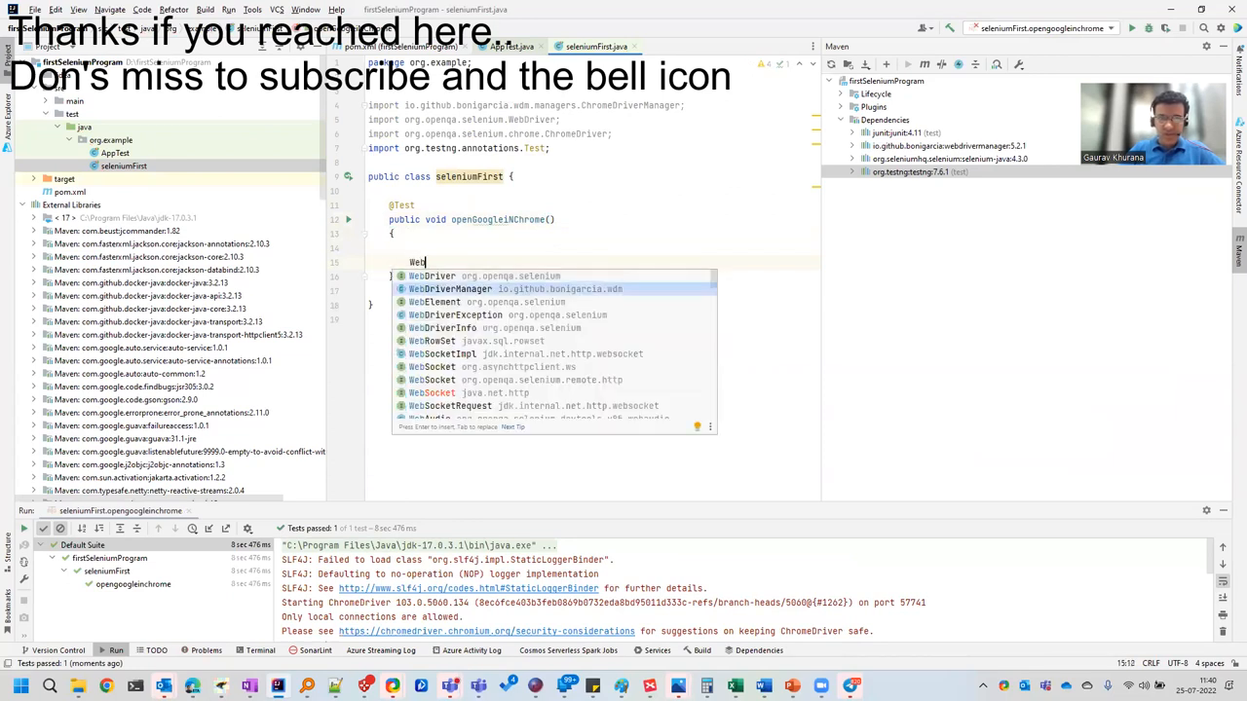
pyautogui.write('Driver')
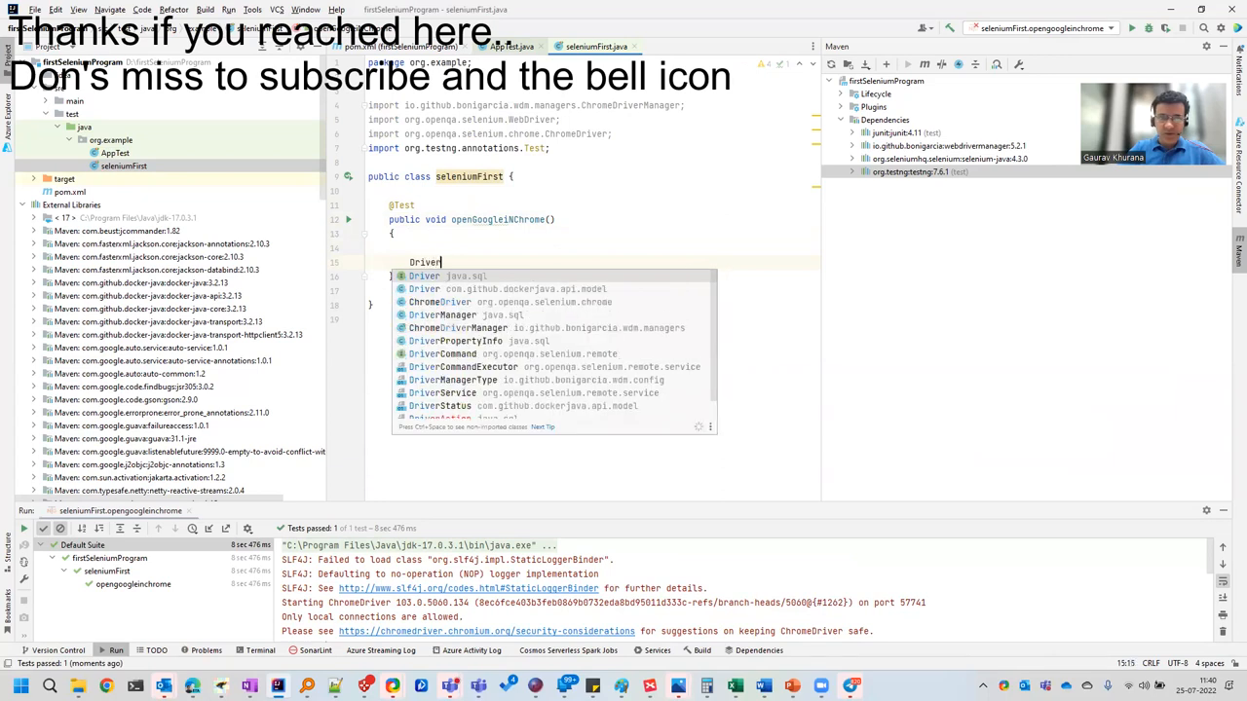
pyautogui.press('Escape')
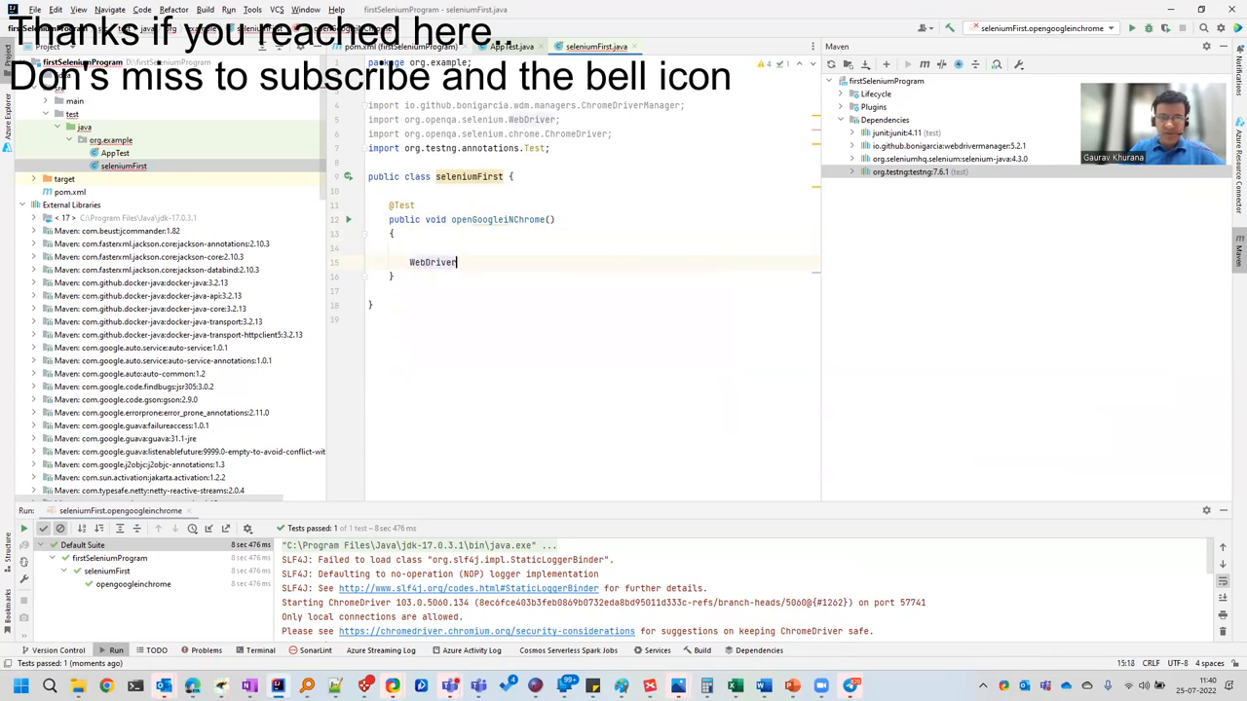
pyautogui.write('drv = C')
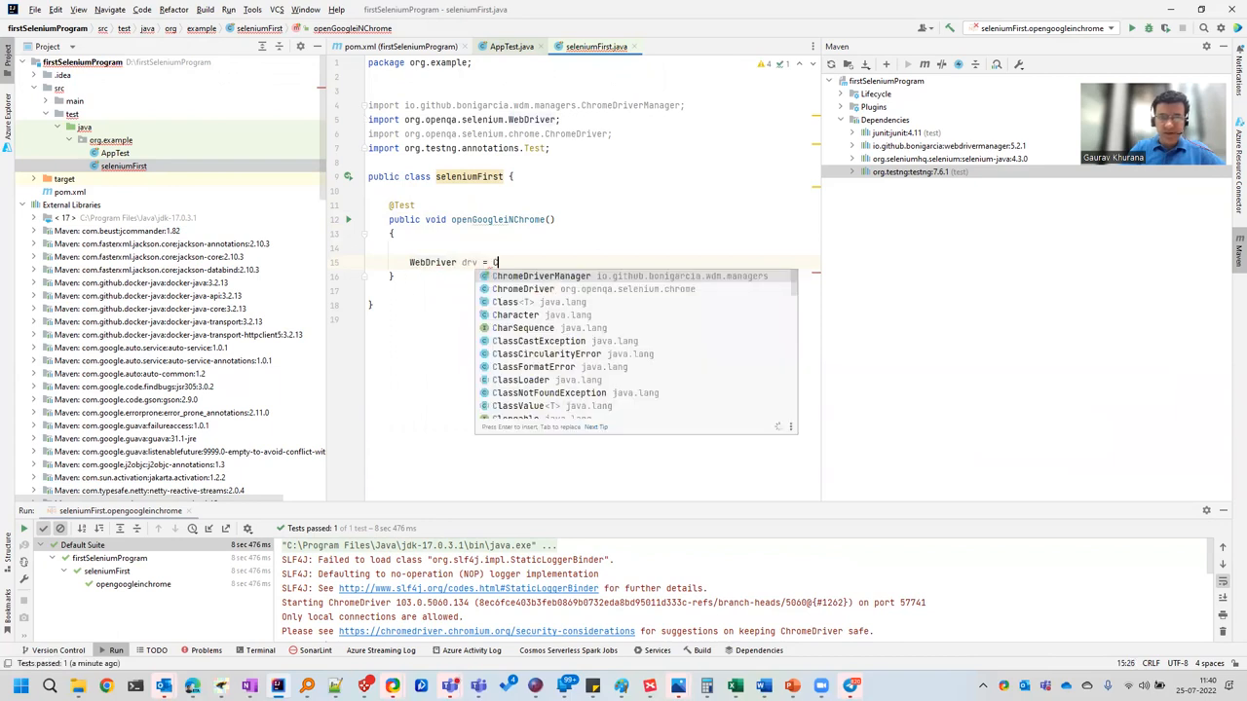
pyautogui.write('Web')
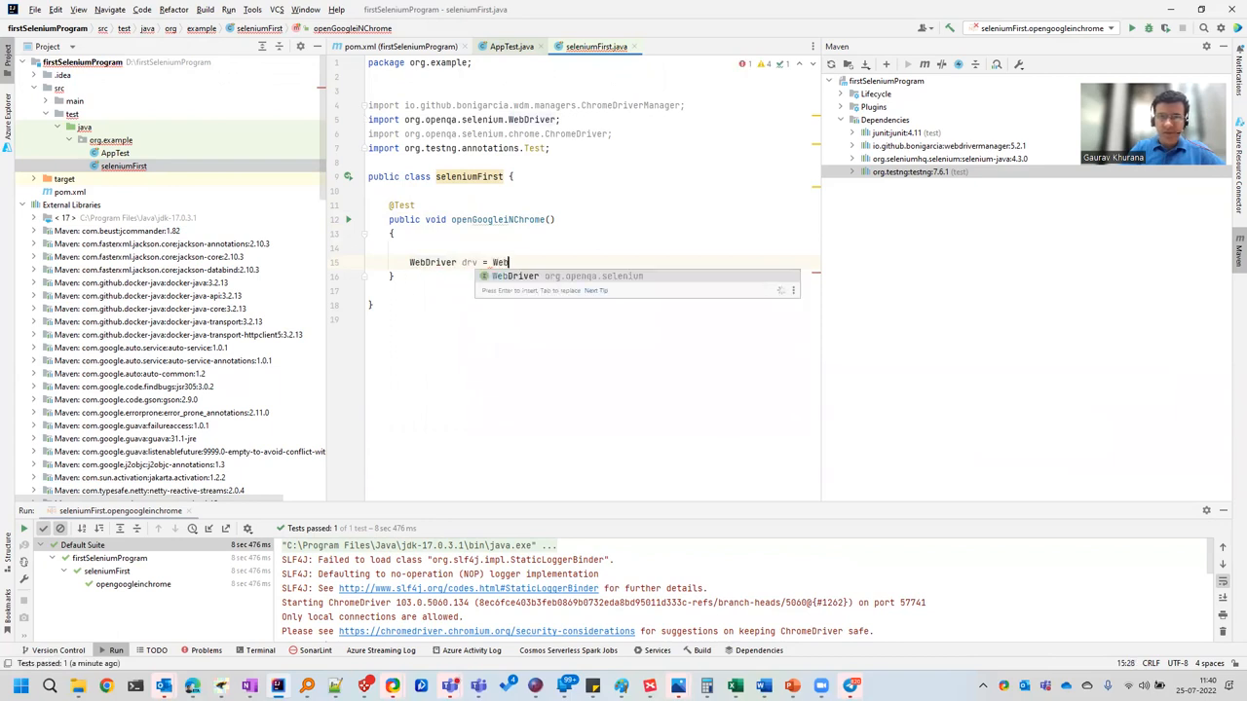
pyautogui.write('WebDriverManager')
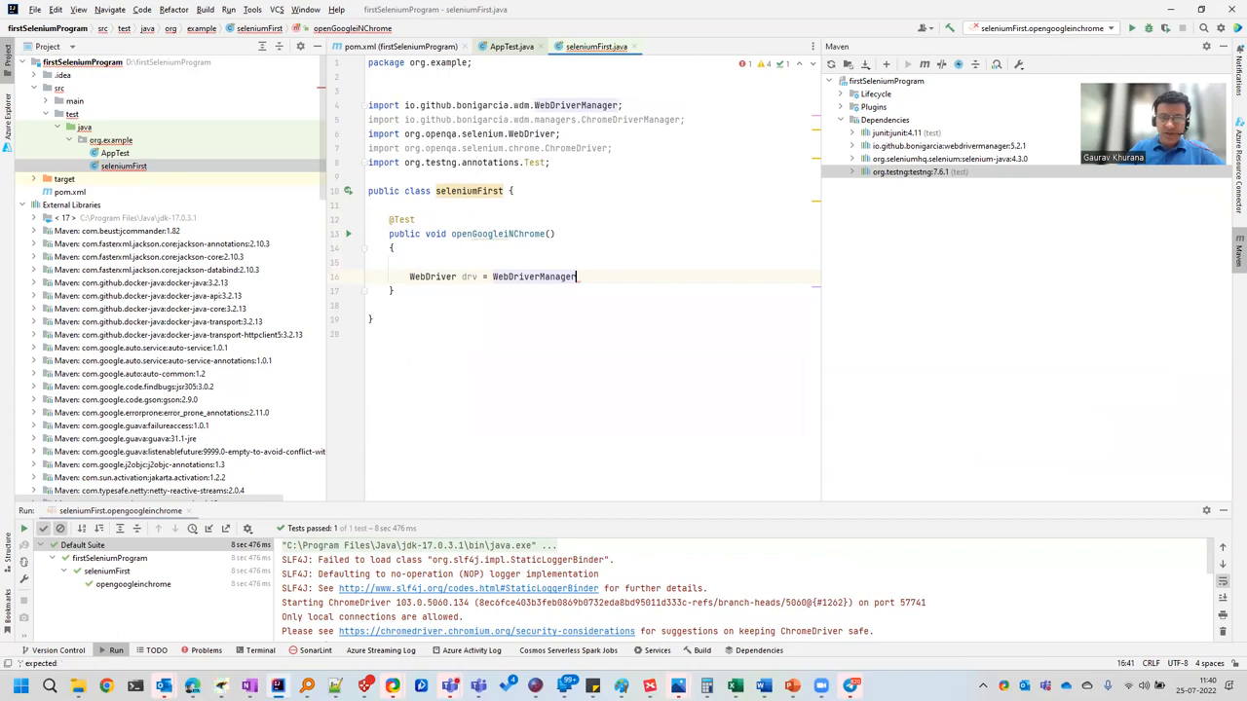
pyautogui.write('.')
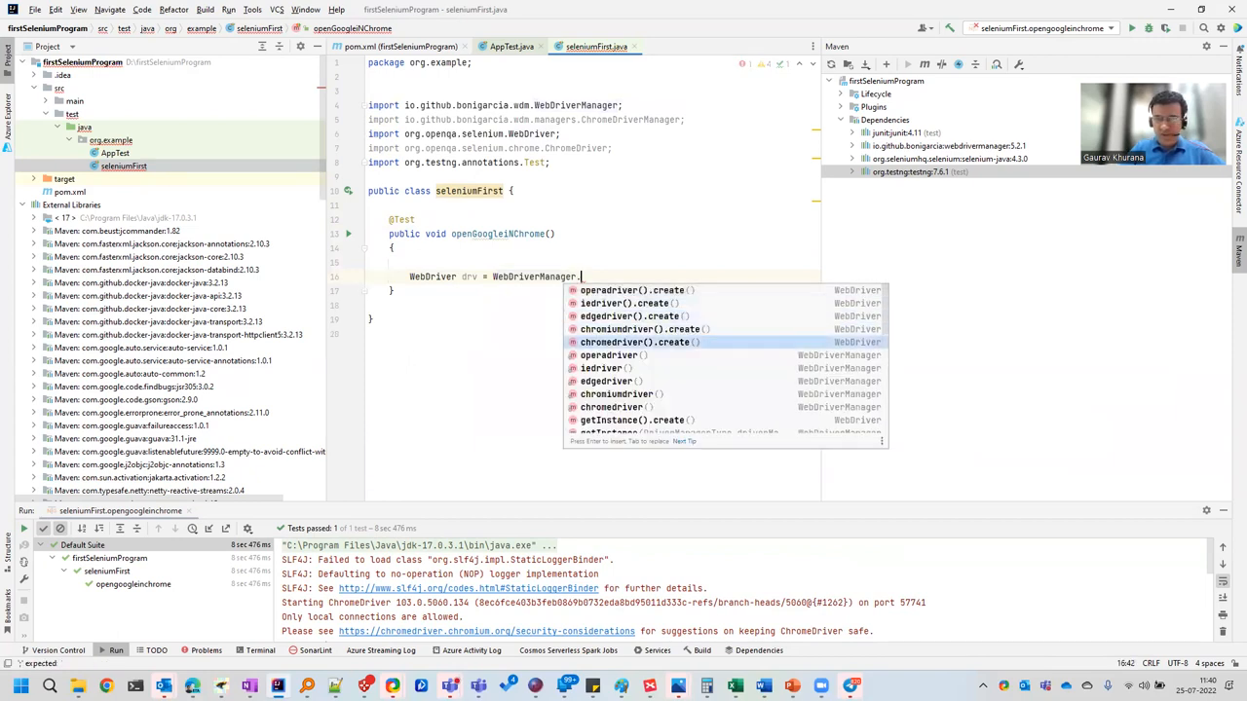
pyautogui.click(639, 330)
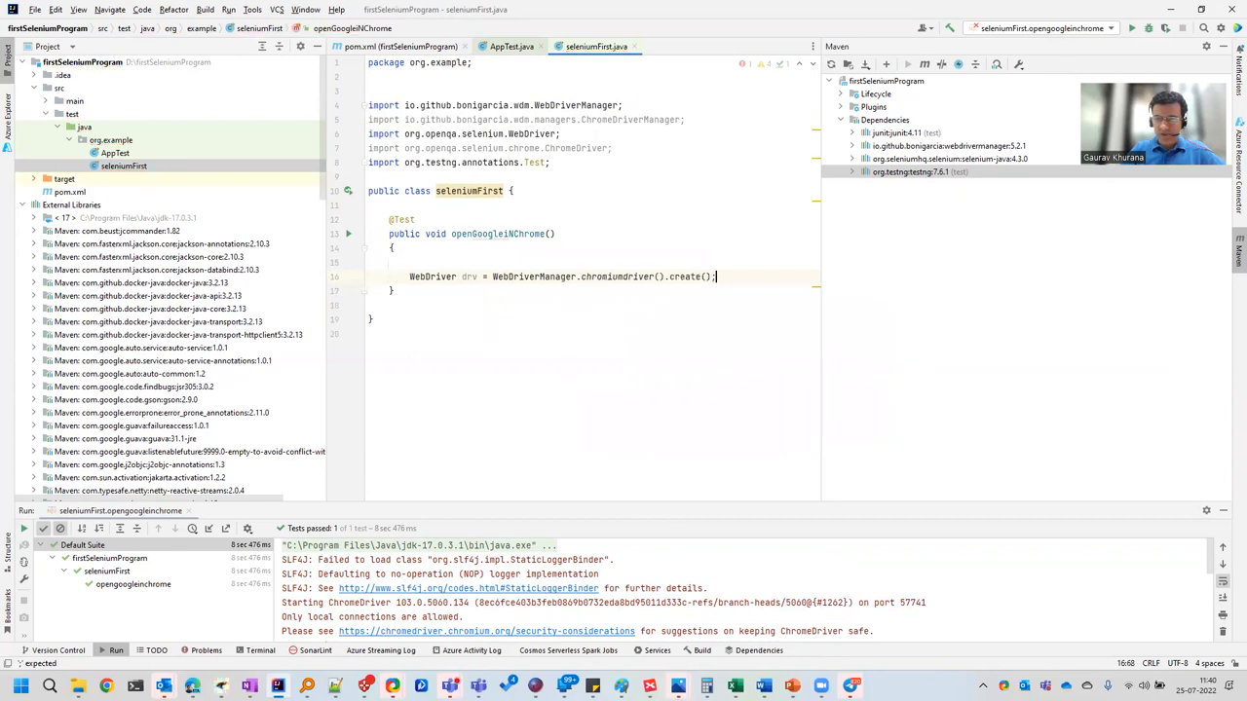
pyautogui.write('drv.get("')
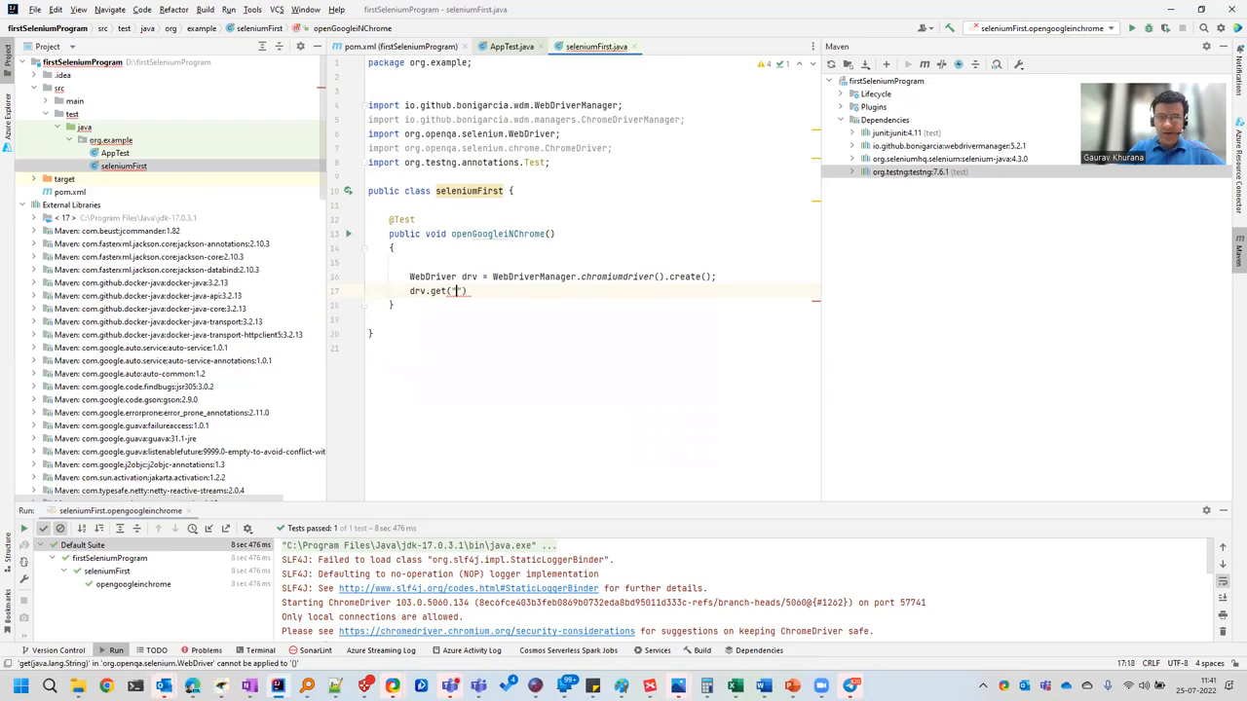
pyautogui.write('https://')
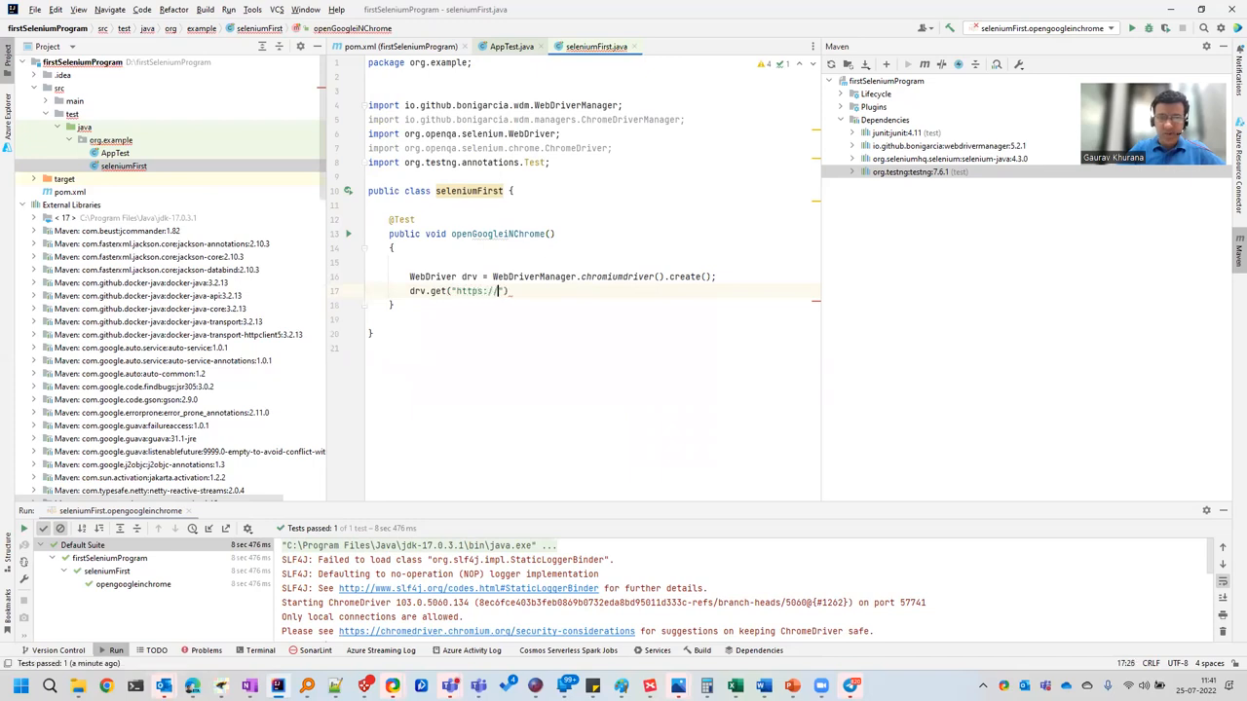
pyautogui.write('google.com')
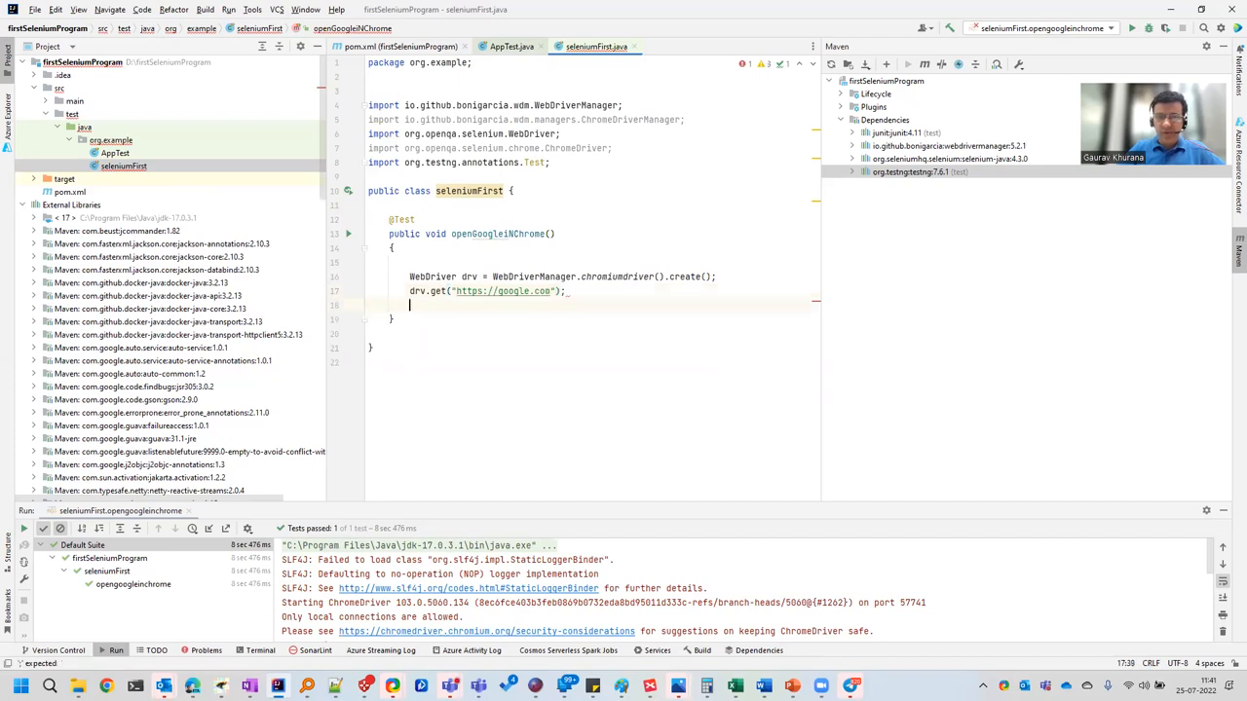
pyautogui.write('drv.quit();')
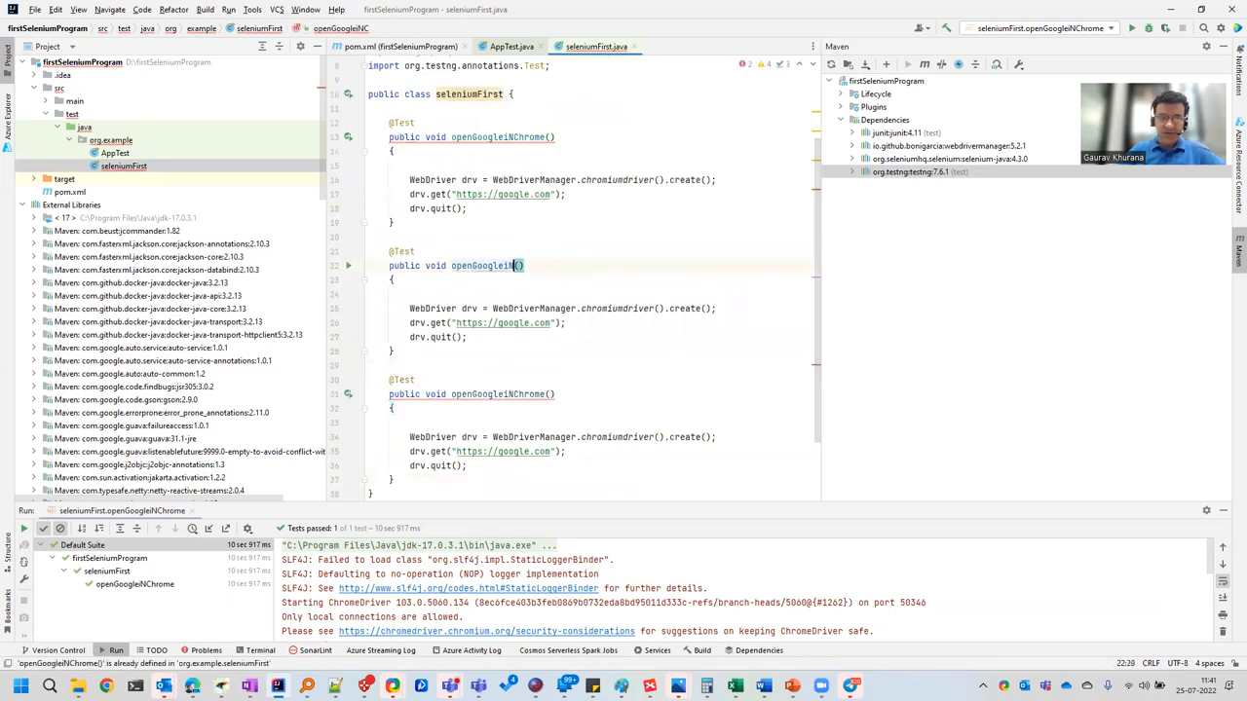
# Rename the copied tests to openGoogleInFirefox and openGoogleInEdge using firefoxdriver() and edgedriver()
pyautogui.write('fried')
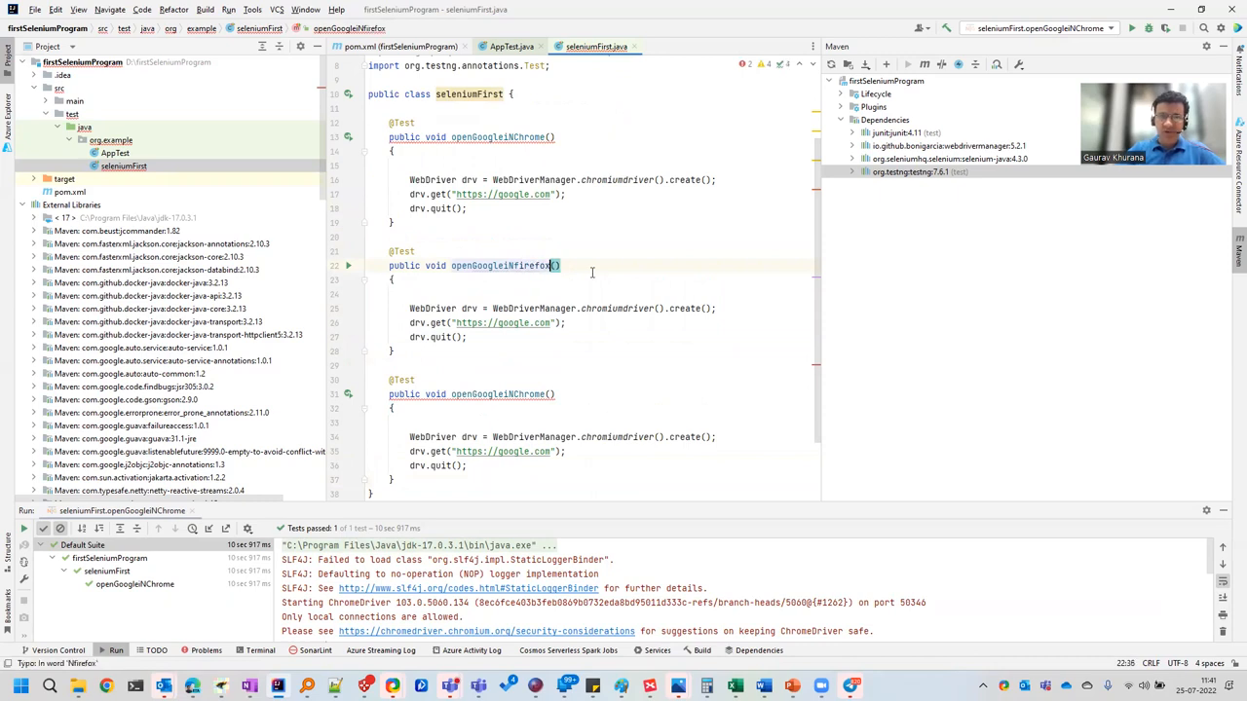
pyautogui.write('firefox')
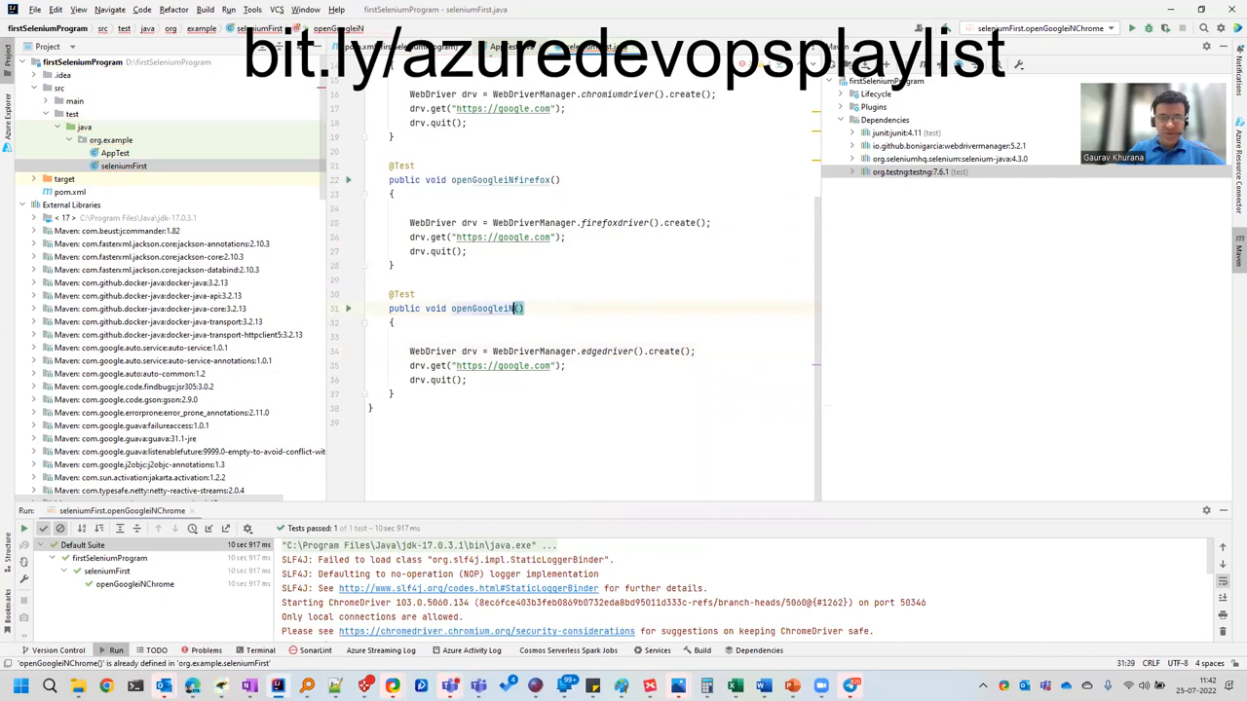
pyautogui.write('Edge')
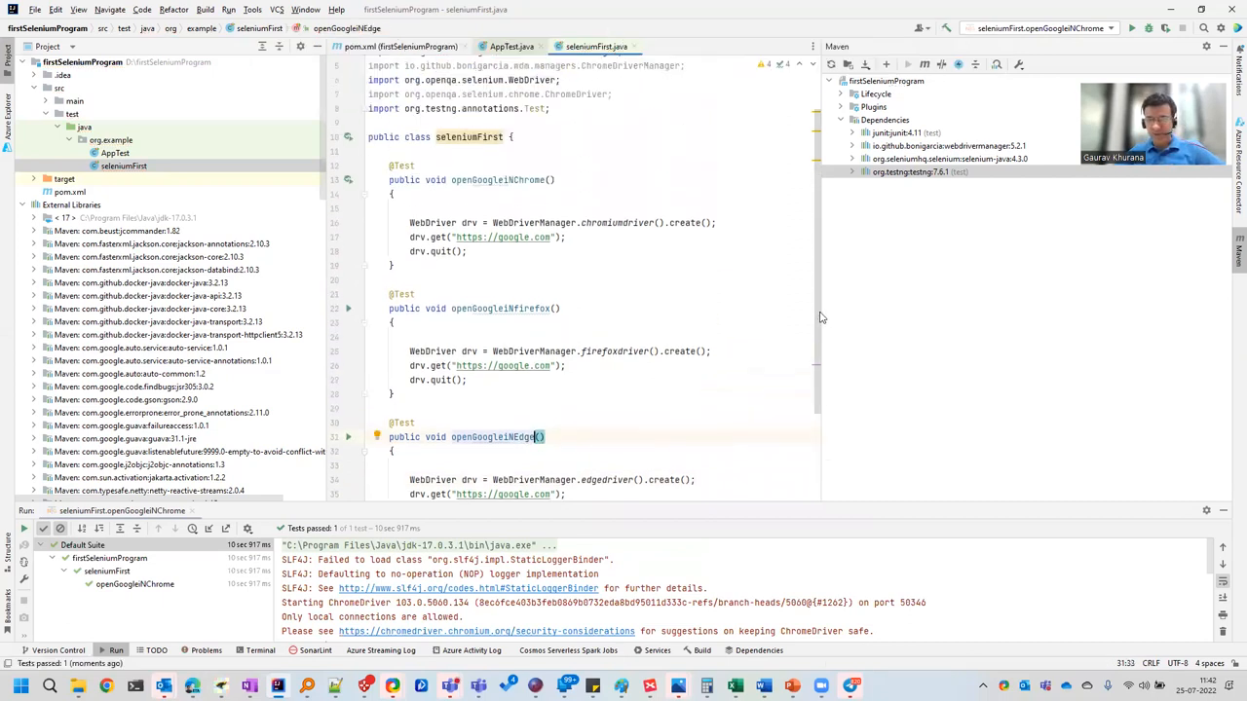
pyautogui.scroll(-3)
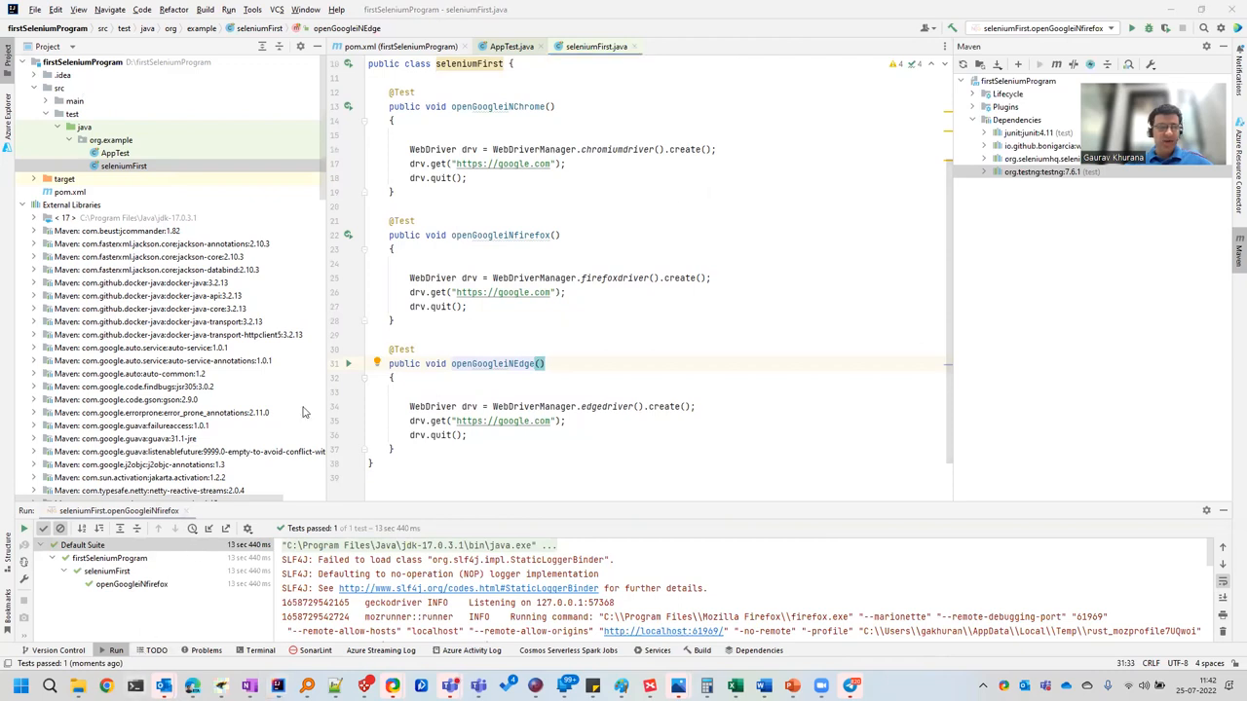
pyautogui.moveTo(526, 351)
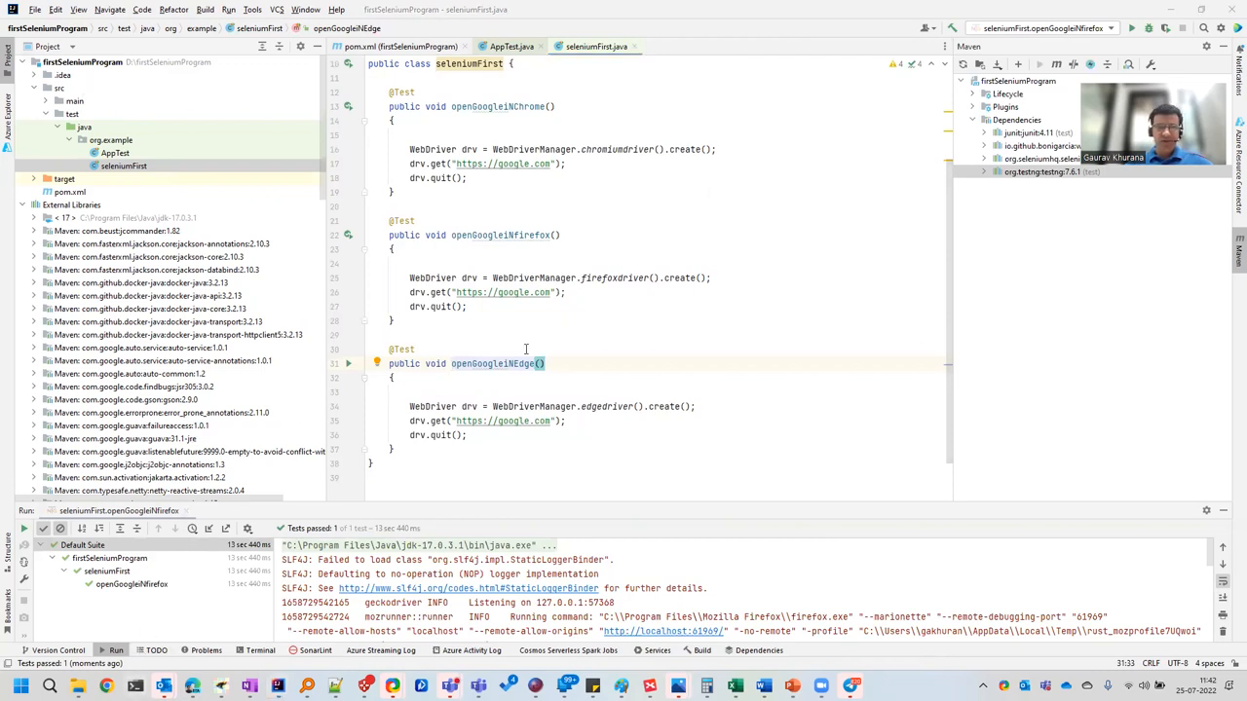
pyautogui.moveTo(635, 347)
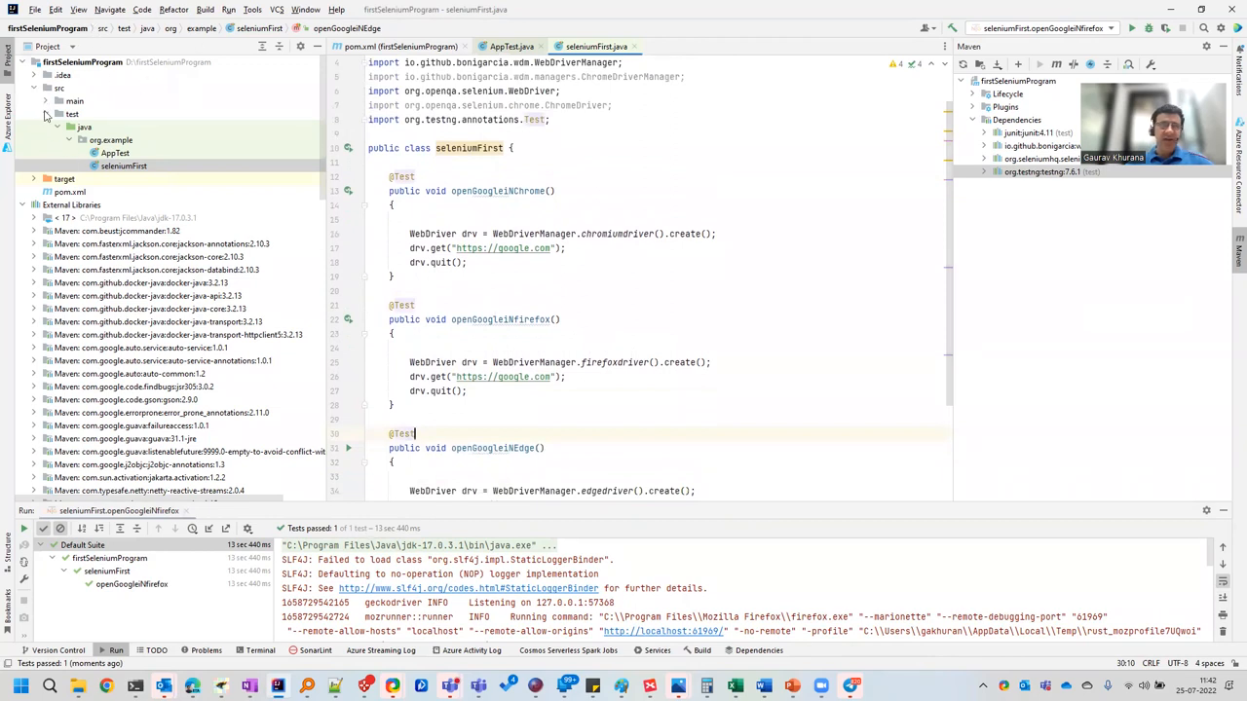
# Run openGoogleInFirefox from the gutter and check the Run panel shows it passed
pyautogui.click(37, 8)
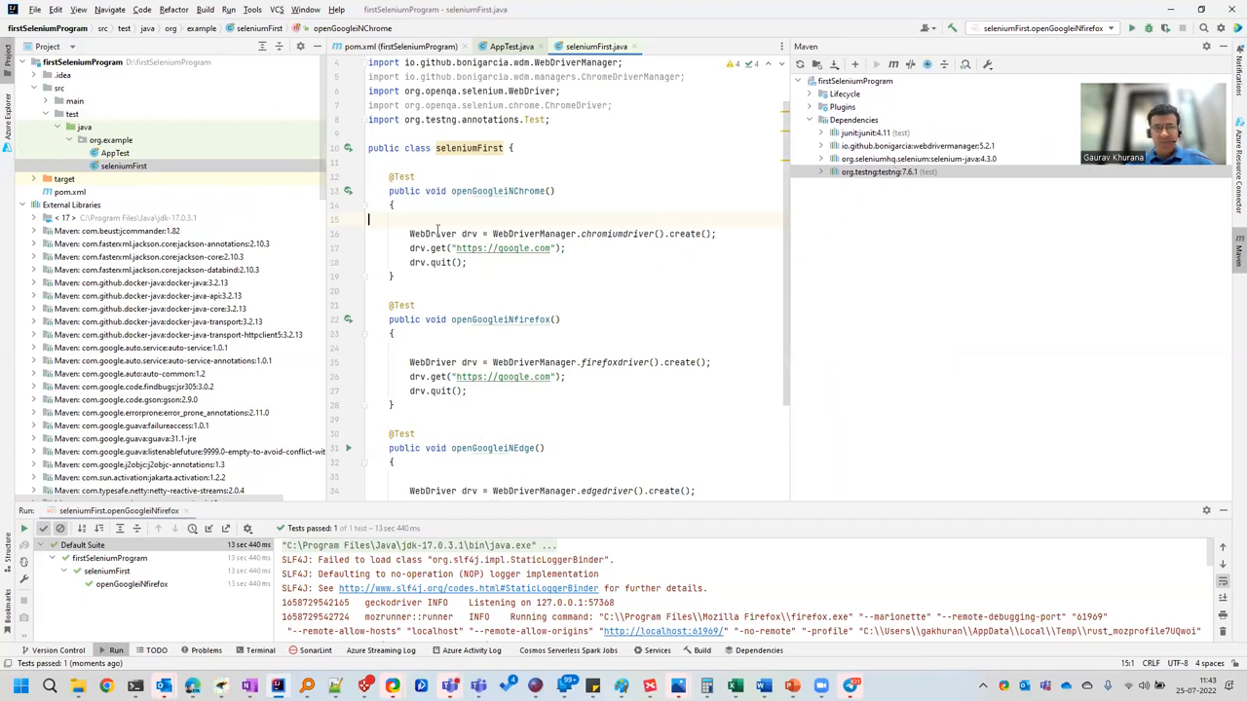
pyautogui.moveTo(491, 234); pyautogui.dragTo(717, 234)
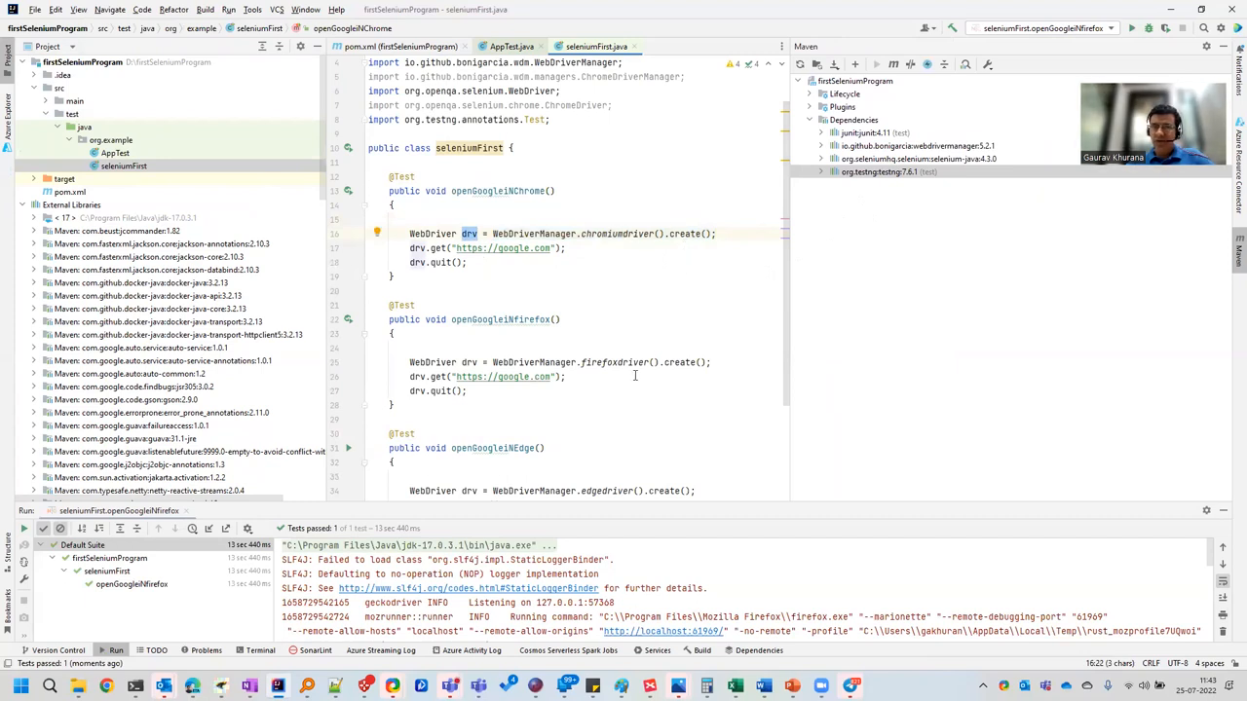
pyautogui.moveTo(521, 285)
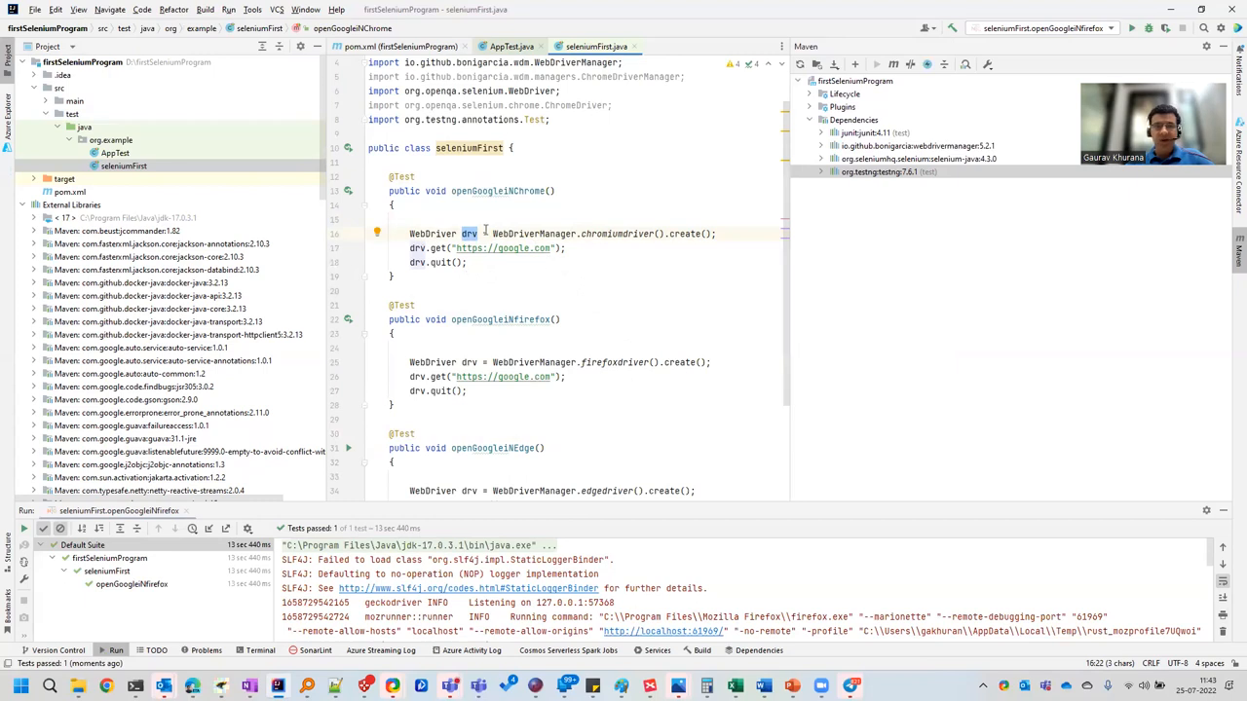
pyautogui.scroll(-3)
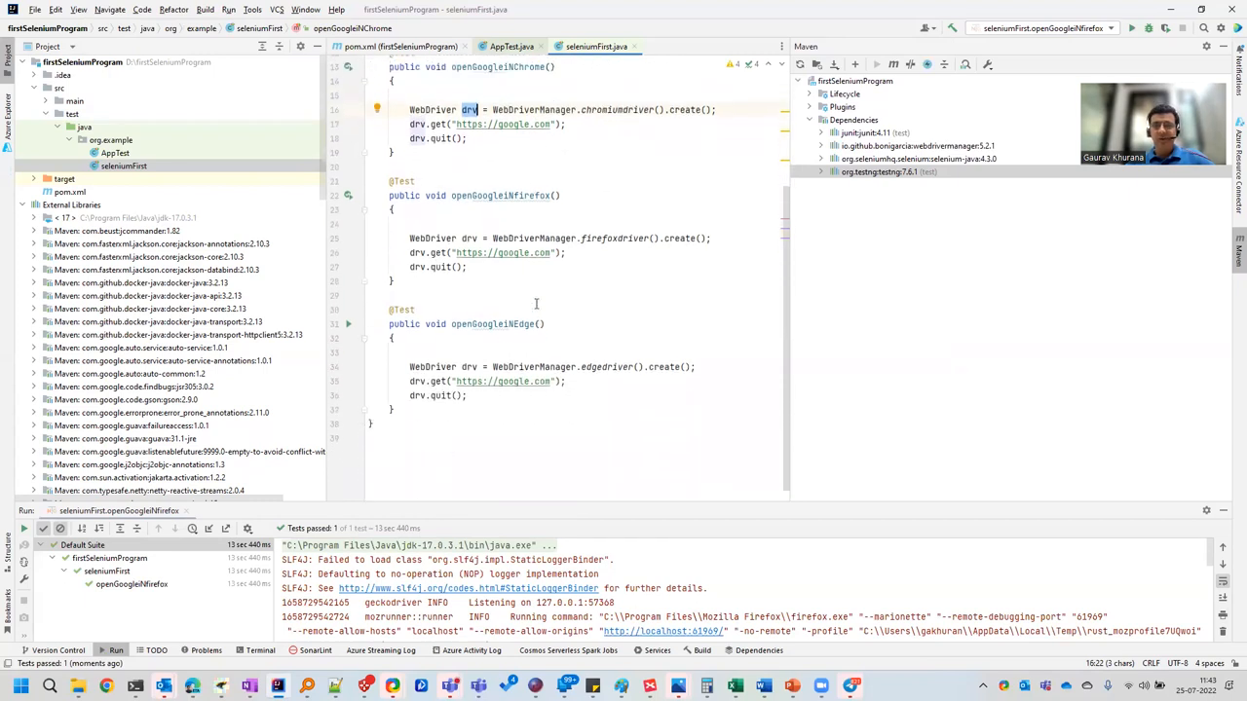